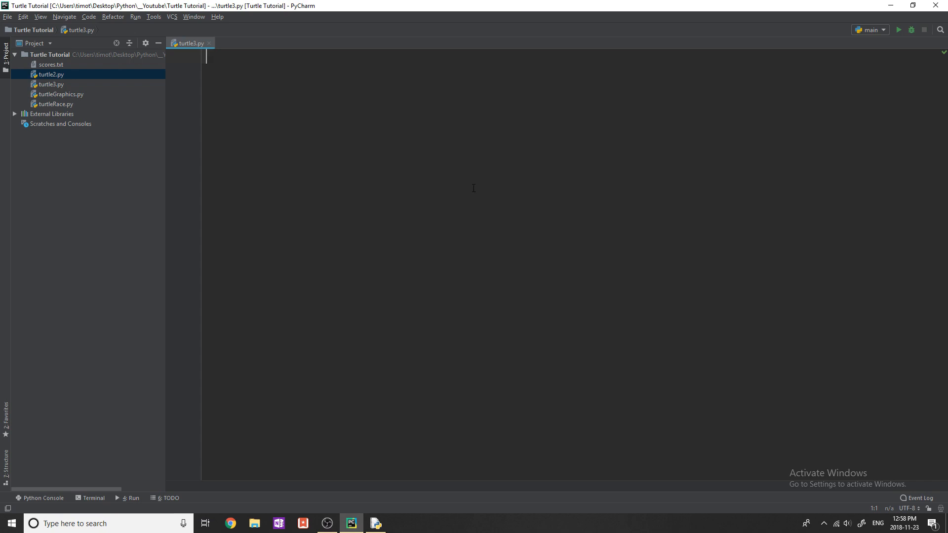
Start an import statement on line 1 of the empty turtle3.py
text(import)
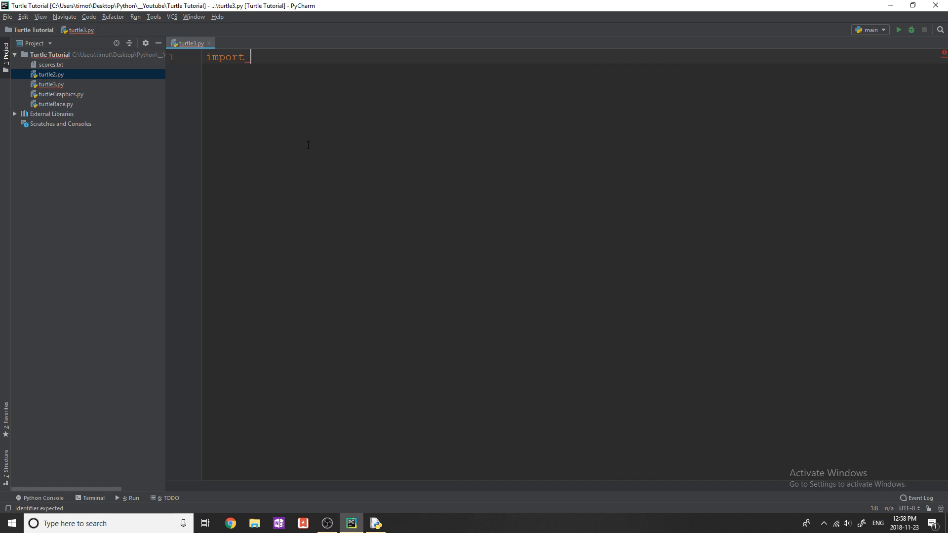
mouse_move(356, 140)
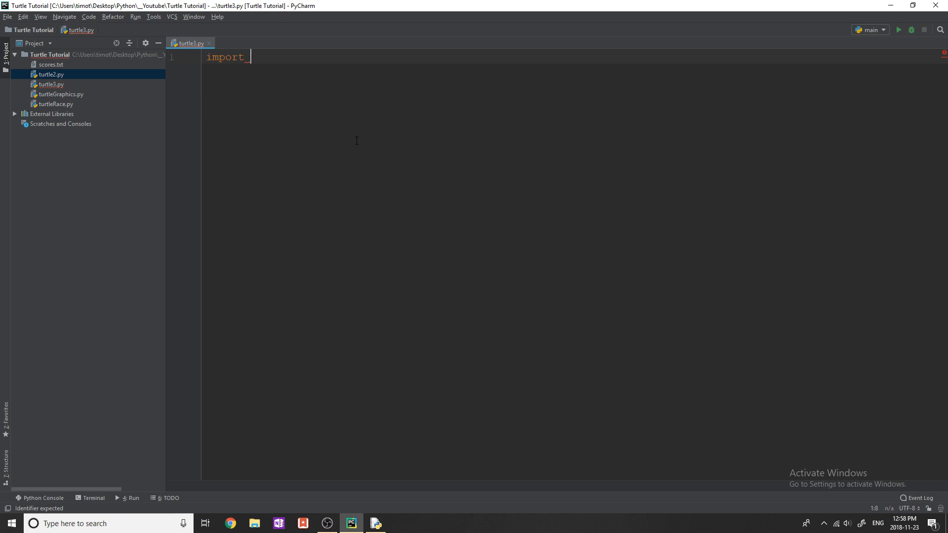
Import turtle and random, and add 'from turtle import *'
text(turtle)
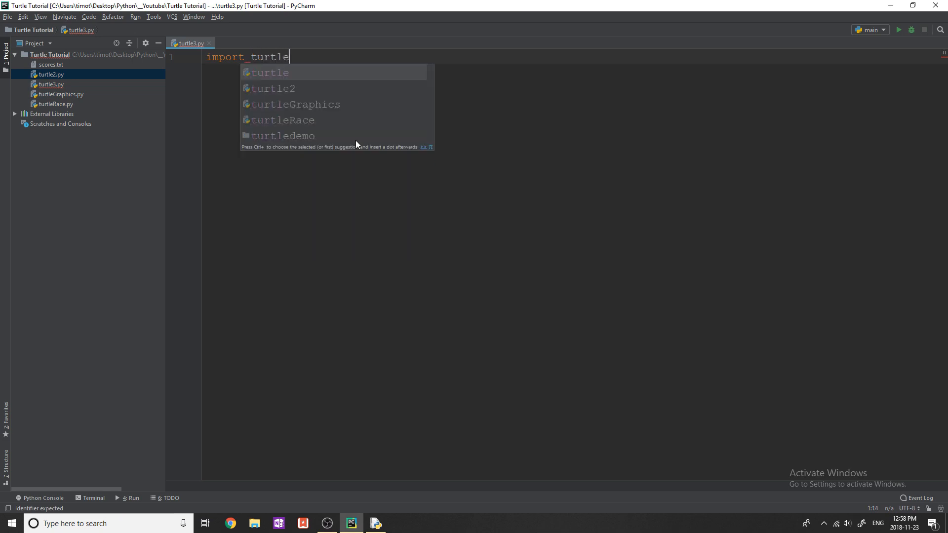
text(imp)
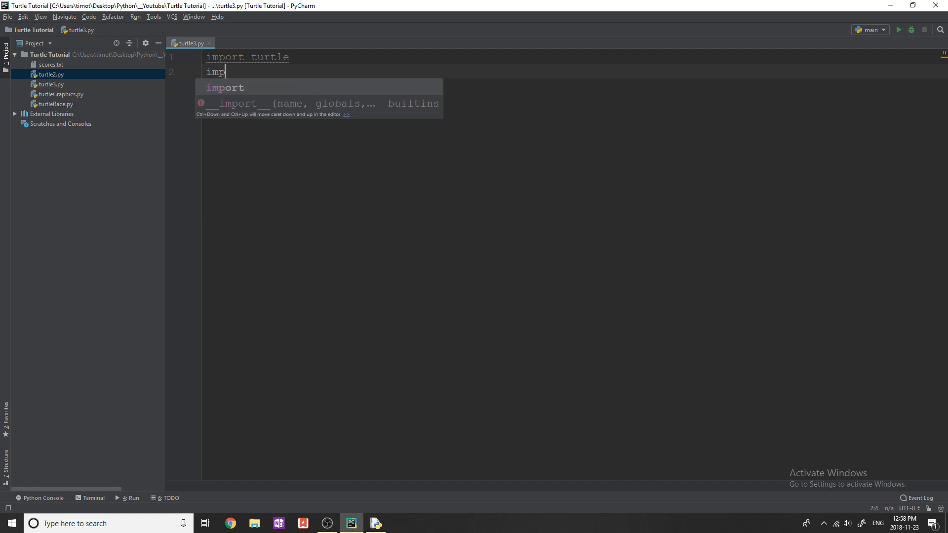
text(ort random)
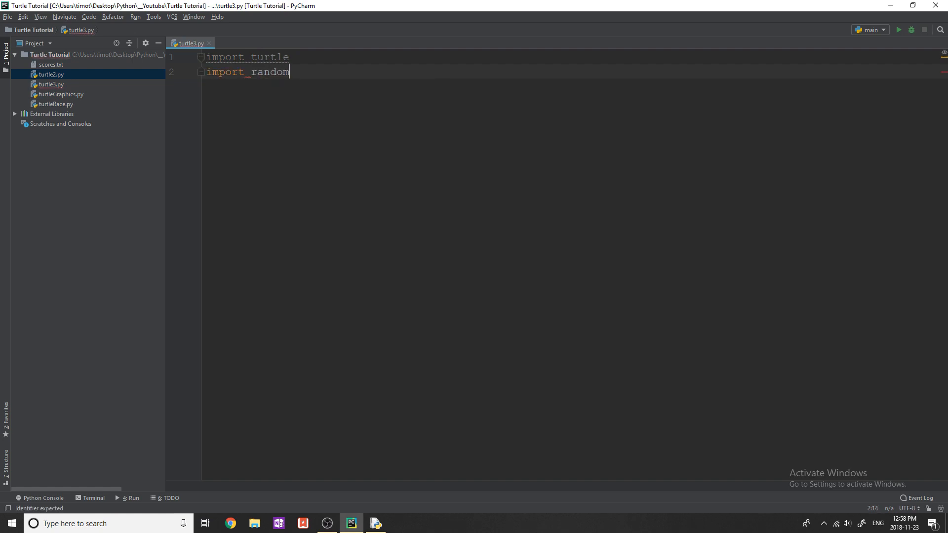
text(from)
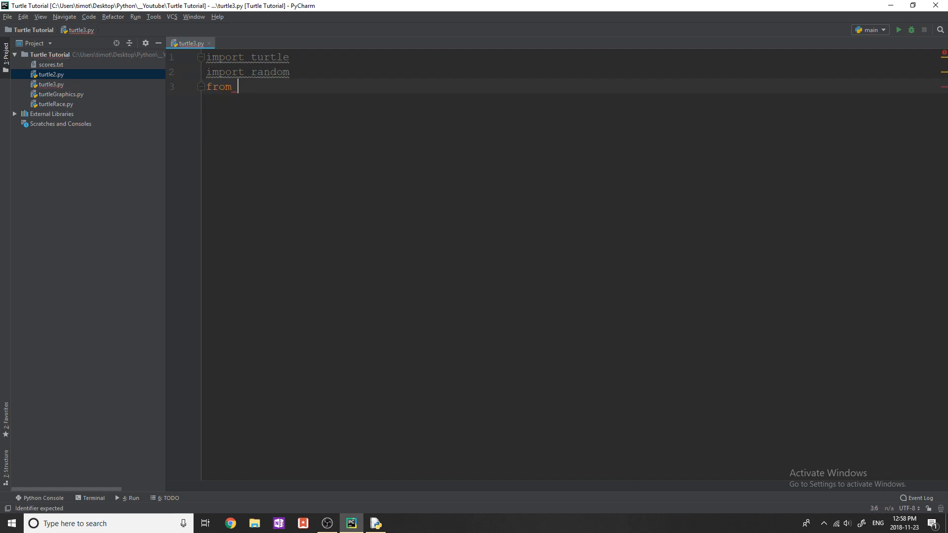
text(turtle import *)
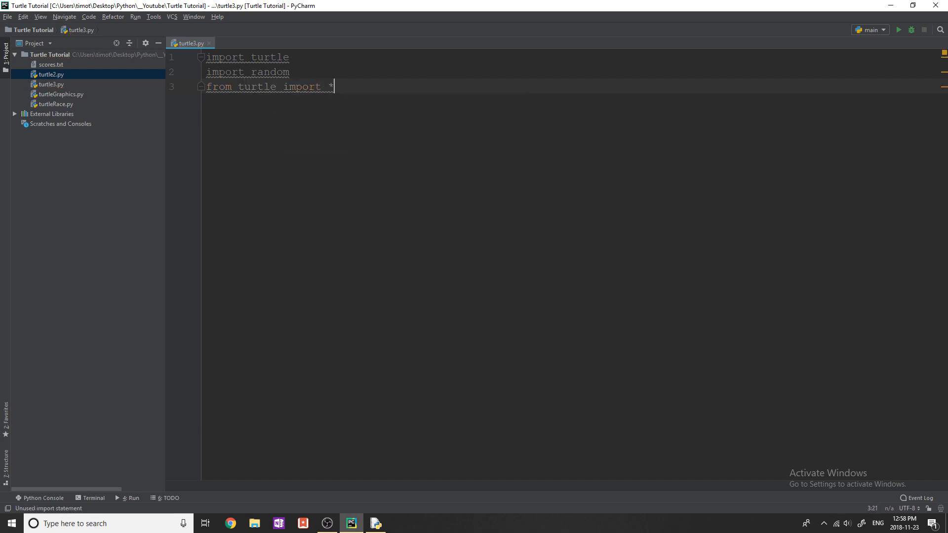
key(enter)
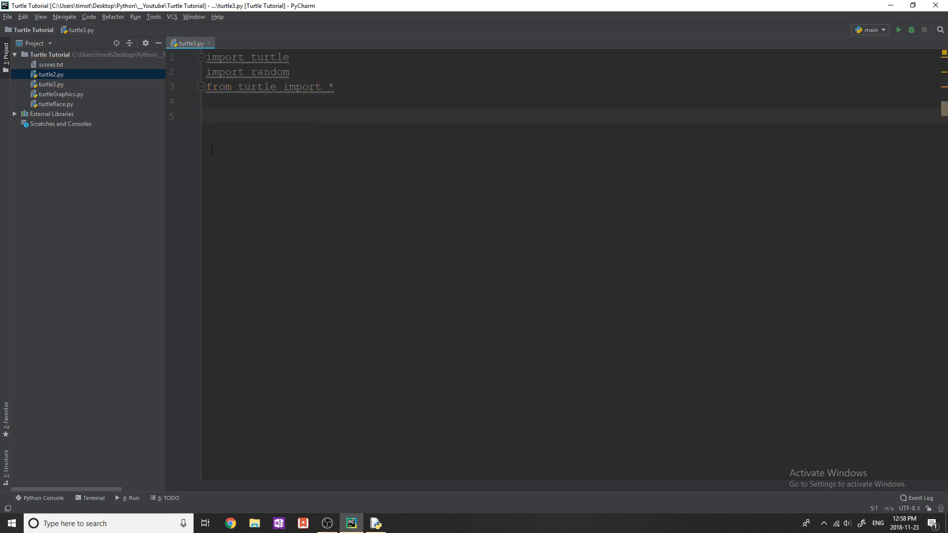
Create tim = turtle.Turtle() with tim.speed(0) and tim.width(5)
text(tim)
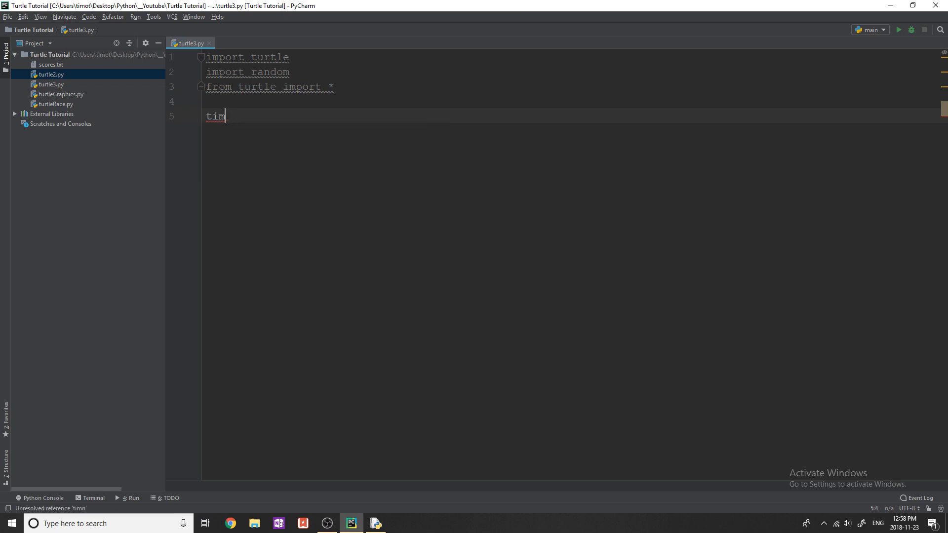
text(= tue)
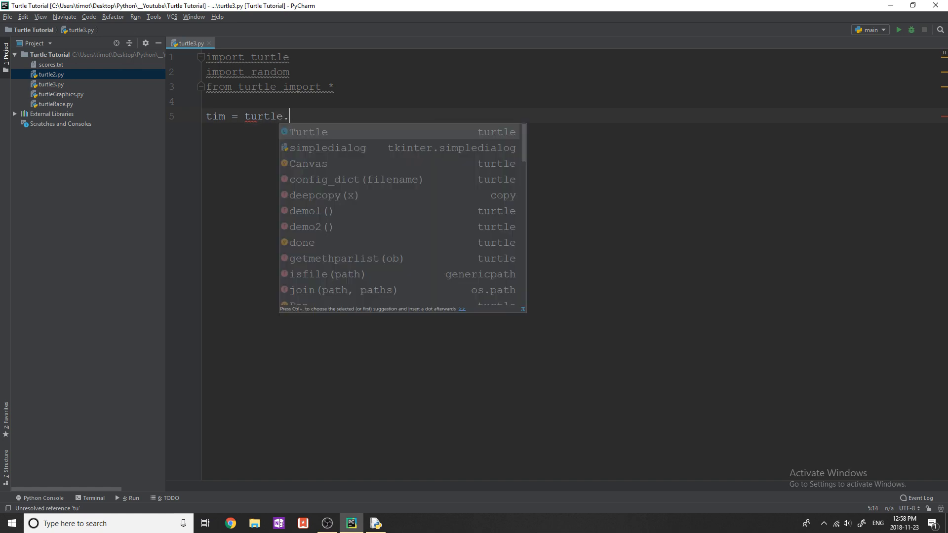
key(Enter)
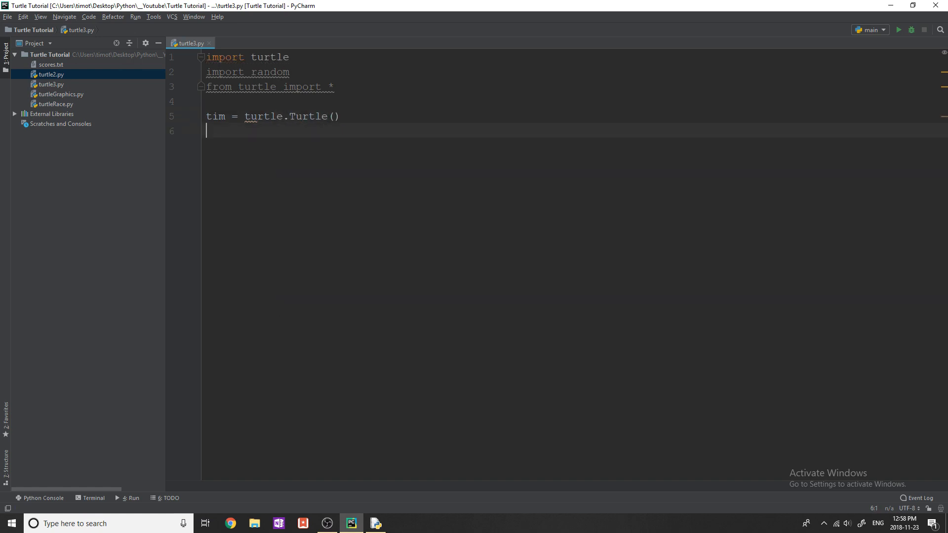
text(tim.speed(0)
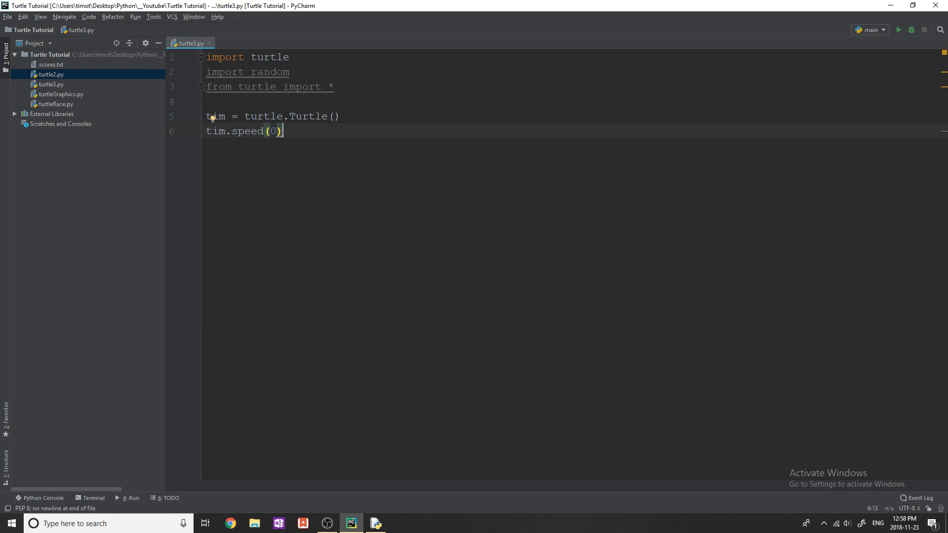
key(enter)
text(tim.width*()
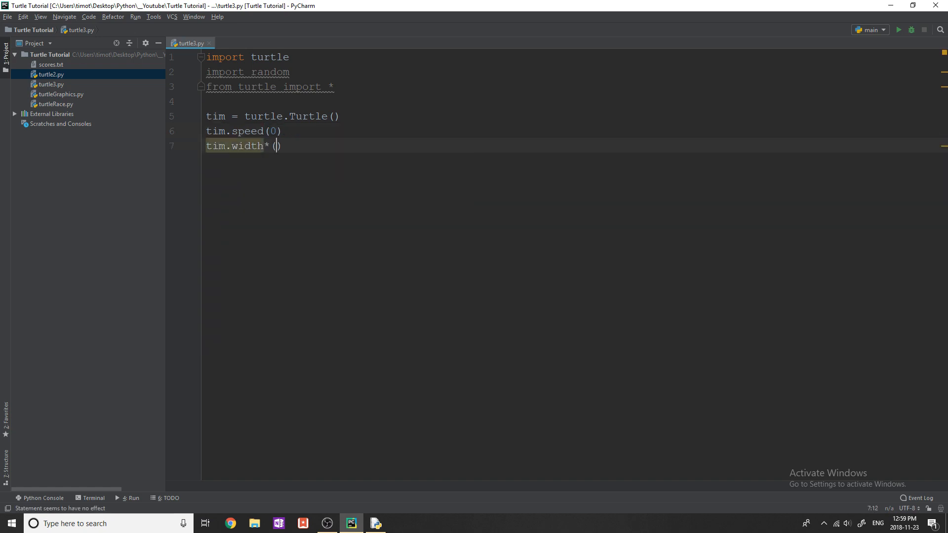
text(5)
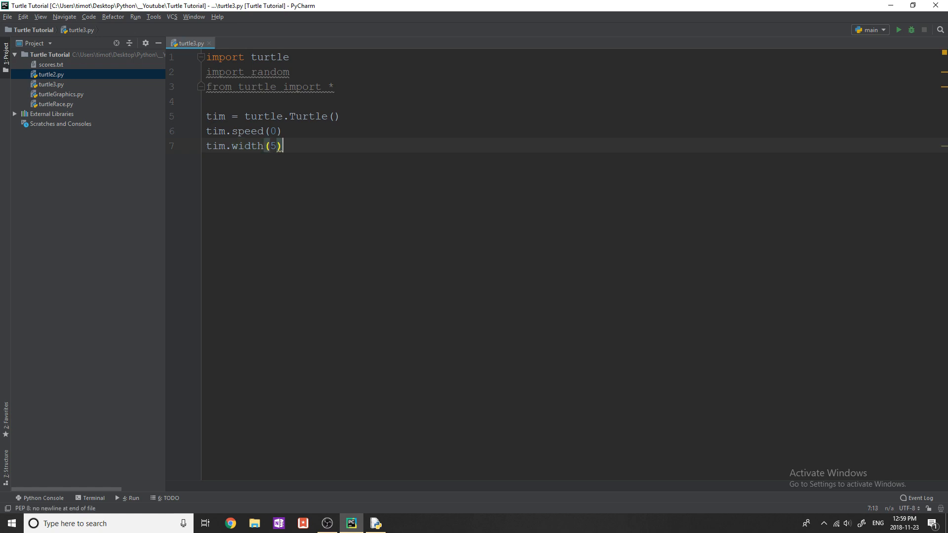
text(col)
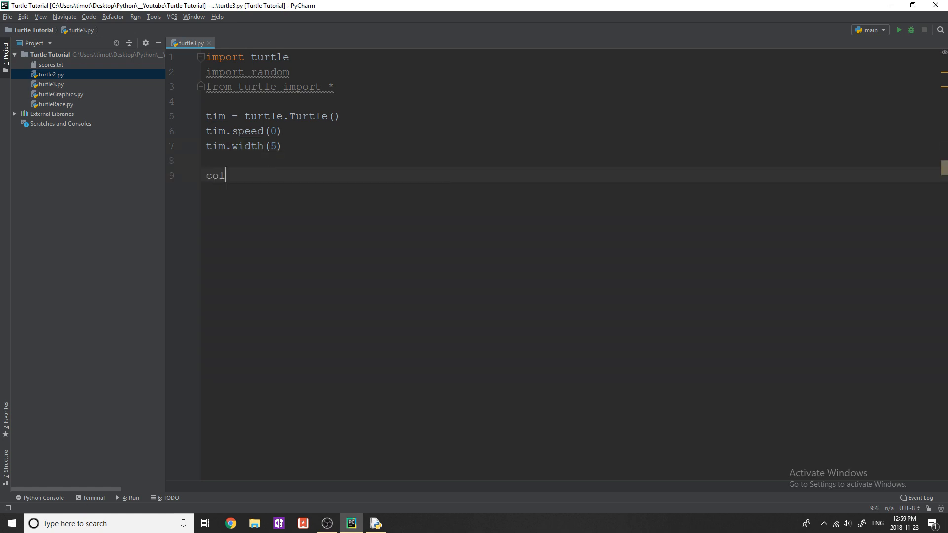
Write colors = ['red', 'blue', 'green', 'purple', 'yellow', 'orange', 'black']
text(ors =)
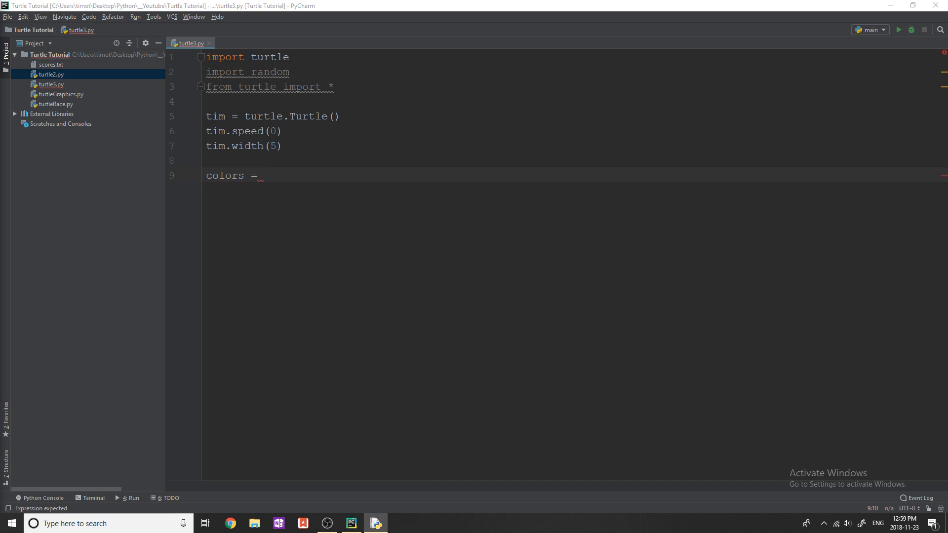
text(['red', 'blue', 'green', 'purple', 'yellow', 'orange', 'black'])
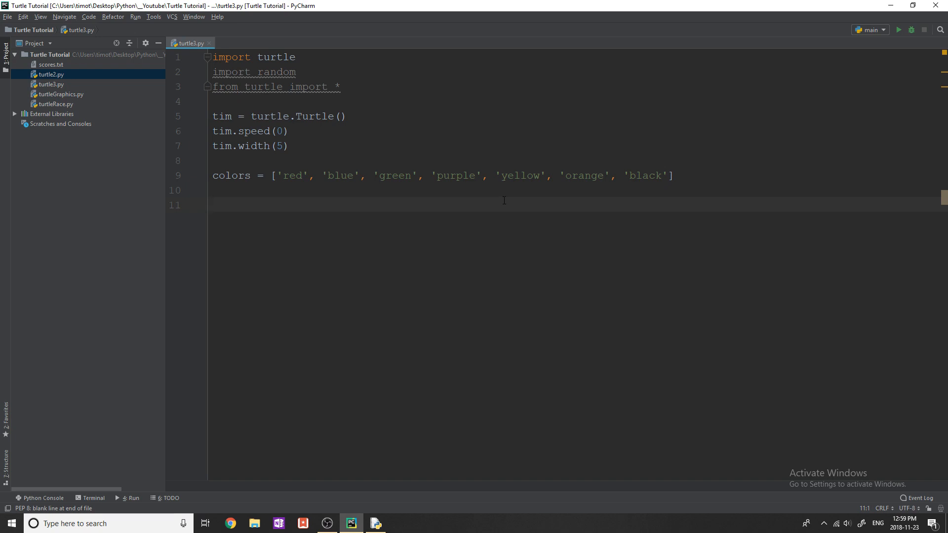
mouse_move(495, 205)
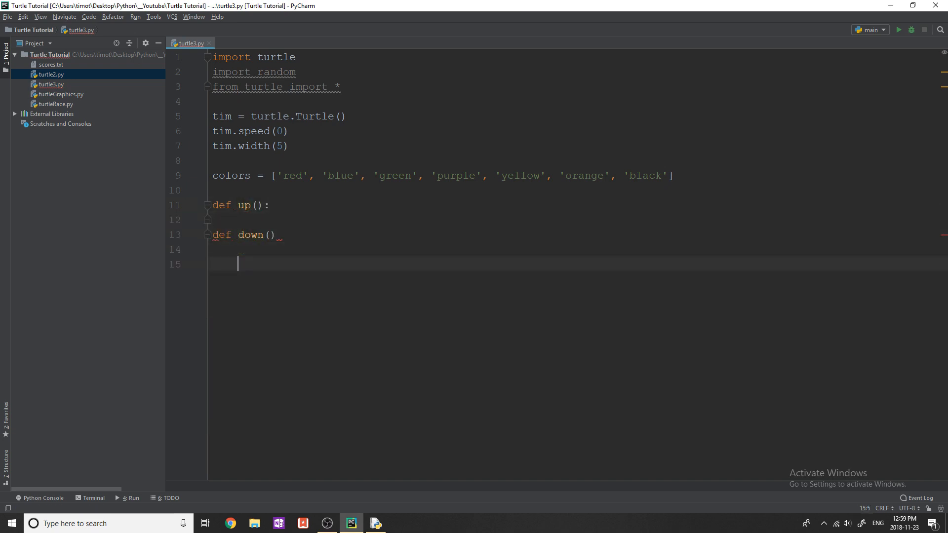
Write the def left() and def right() headers alongside up and down
text(def left())
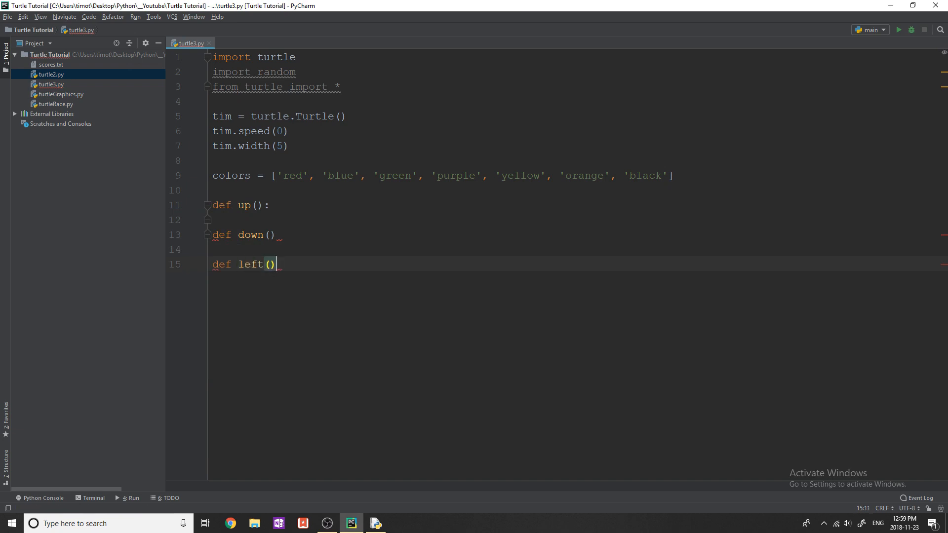
text(def right():)
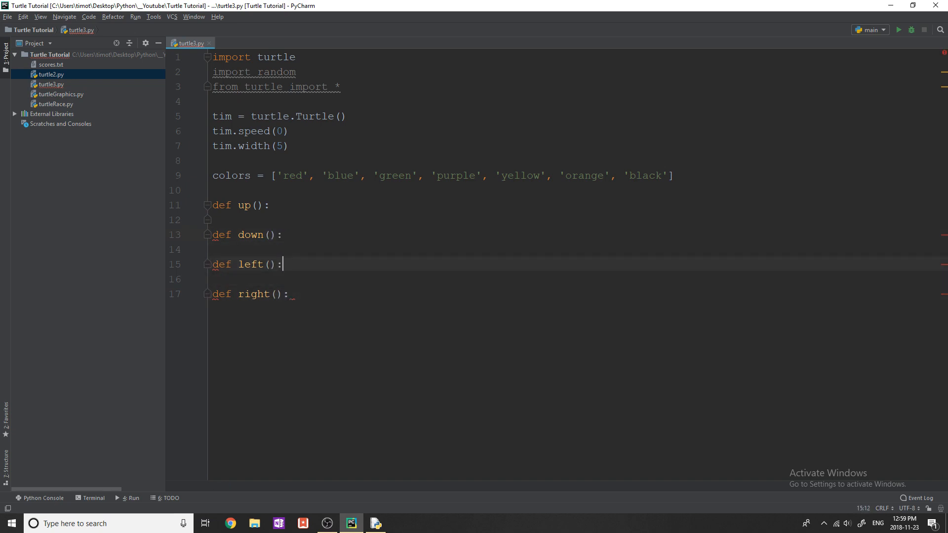
Give up() the body tim.setheading(90) and tim.forward(100)
click(270, 205)
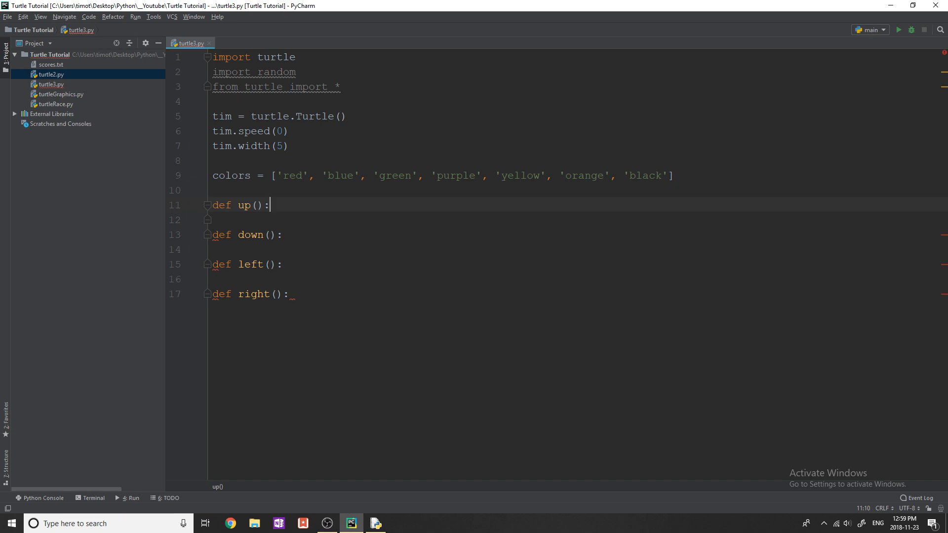
text(tim.s)
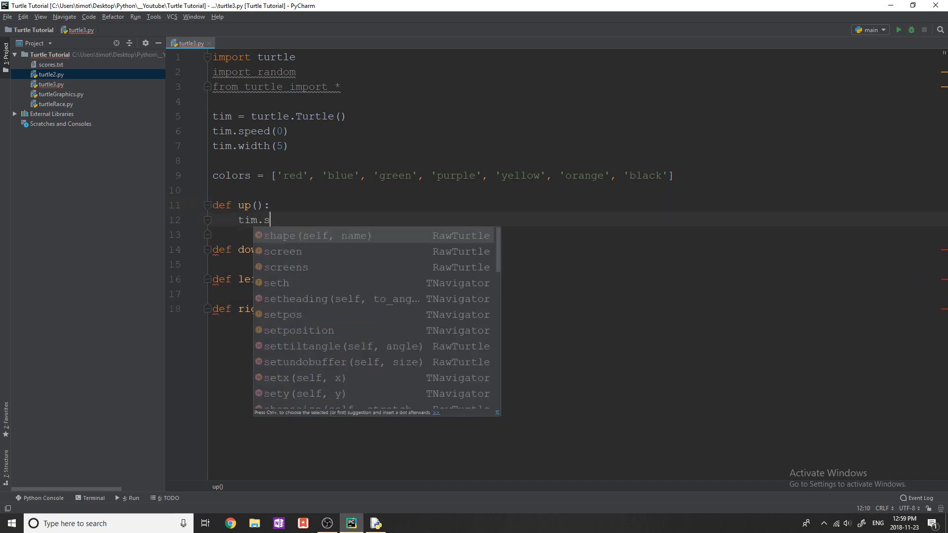
text(etheading)
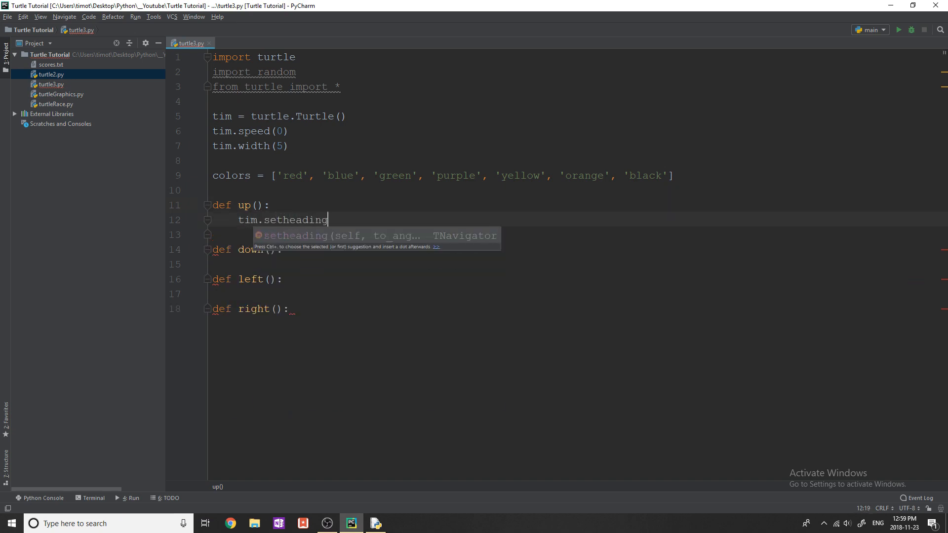
text((90)
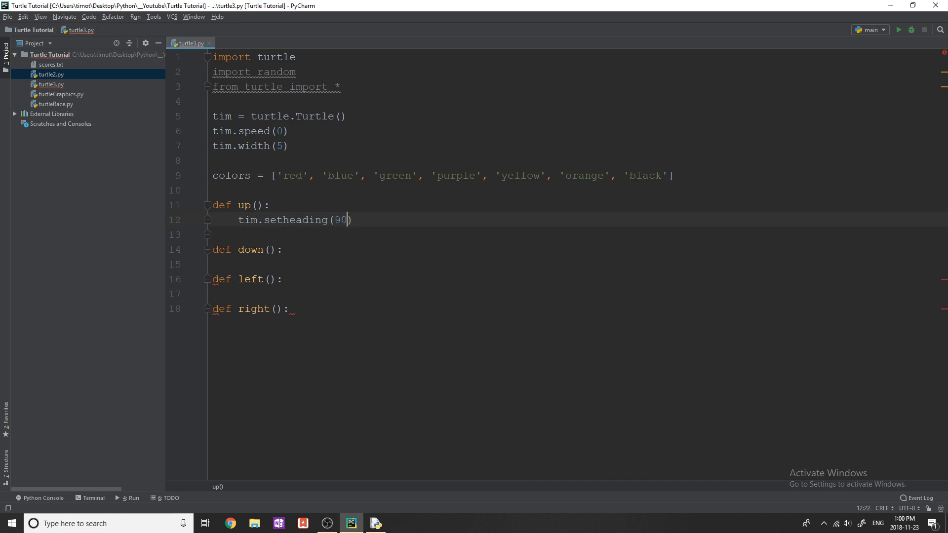
key(enter)
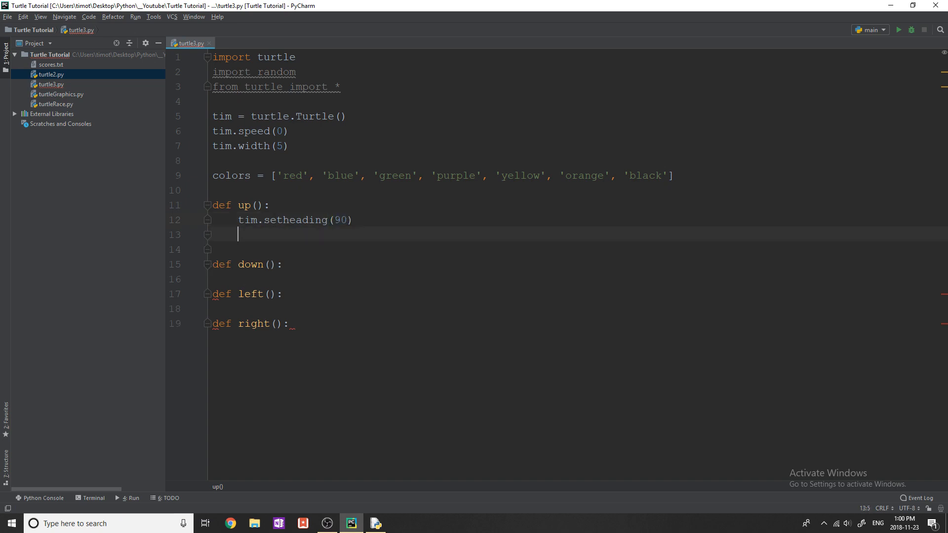
text(tim.forward(100)
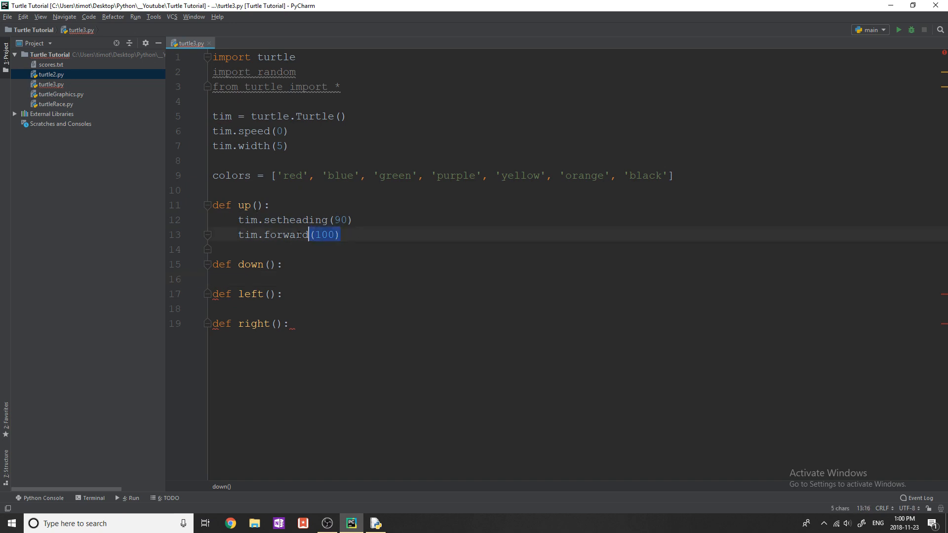
Fill down, left and right with setheading 270, 180, 0 and forward 100
click(280, 264)
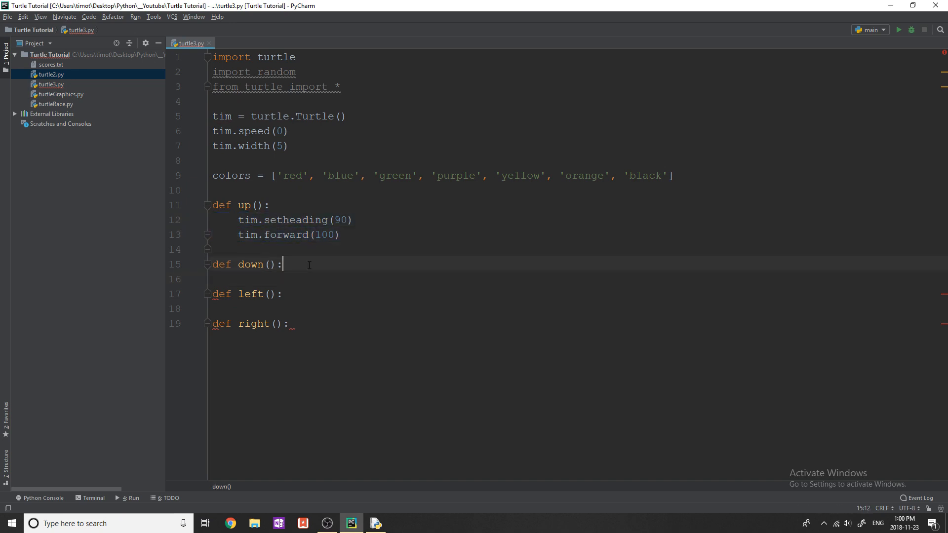
text(tim.setheading(90))
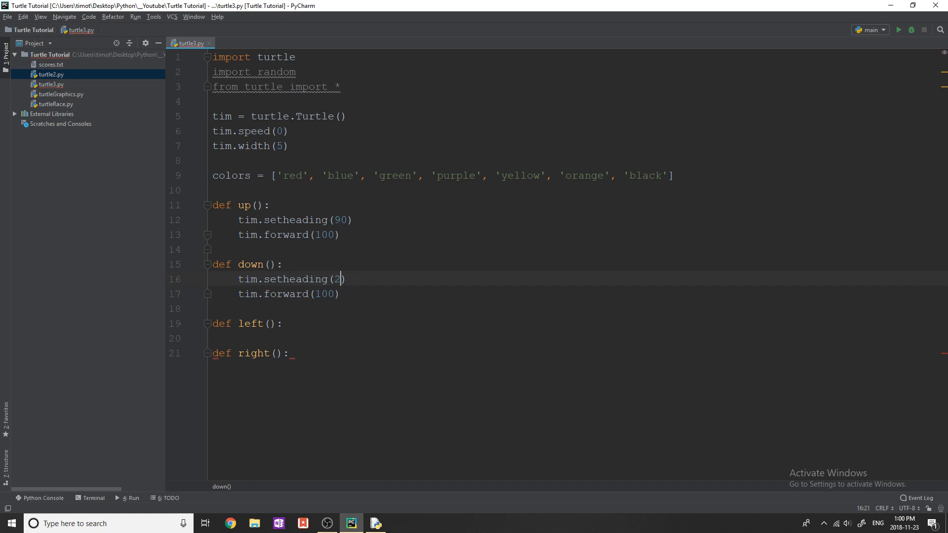
text(70)
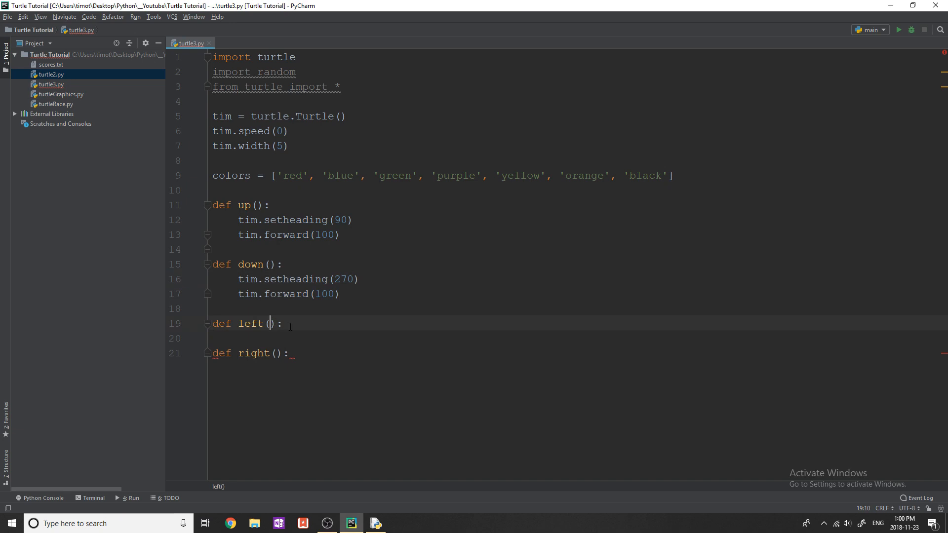
key(enter)
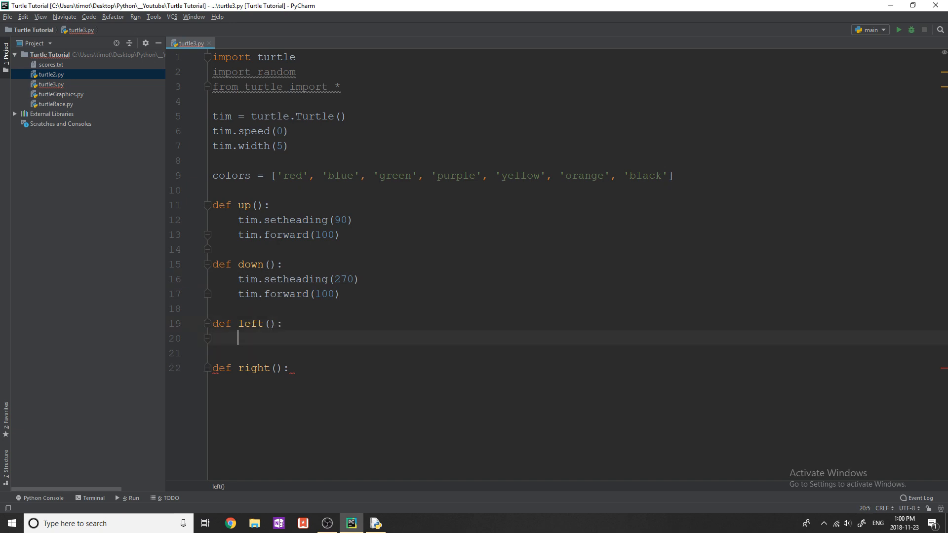
text(tim.setheading(90))
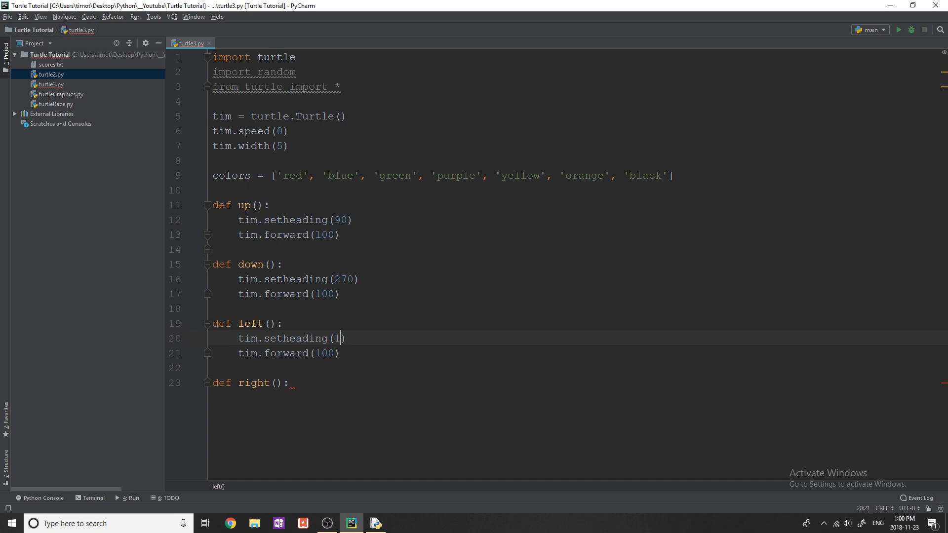
text(80)
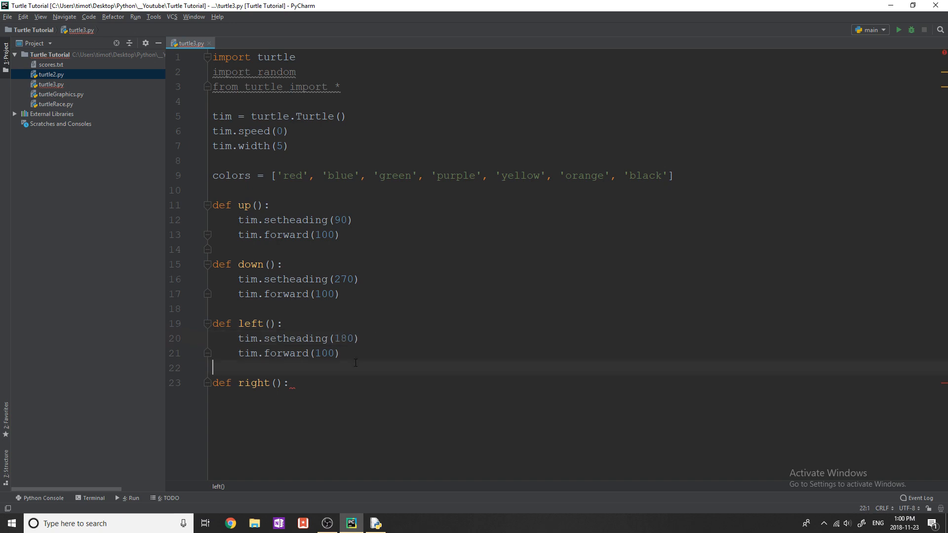
text(tim.setheading(90))
text(tim.forward(100))
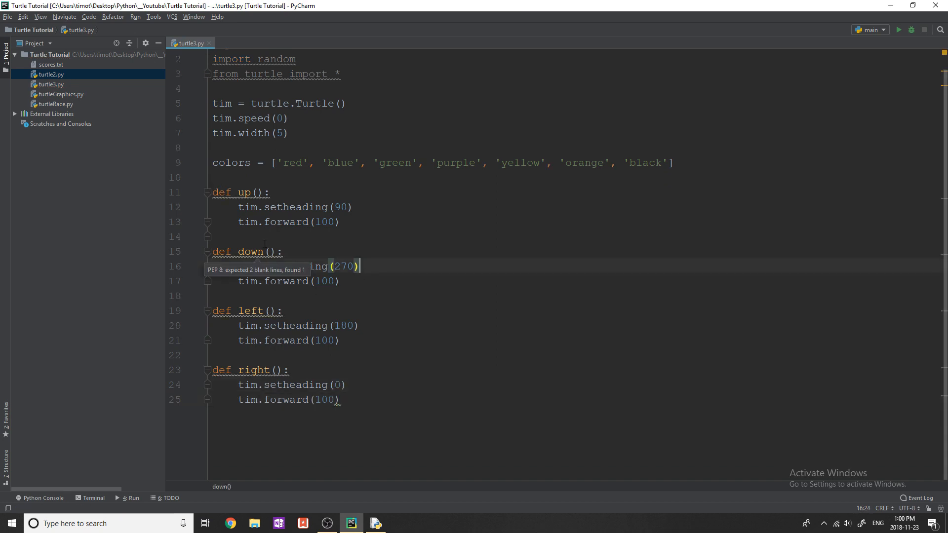
mouse_move(371, 396)
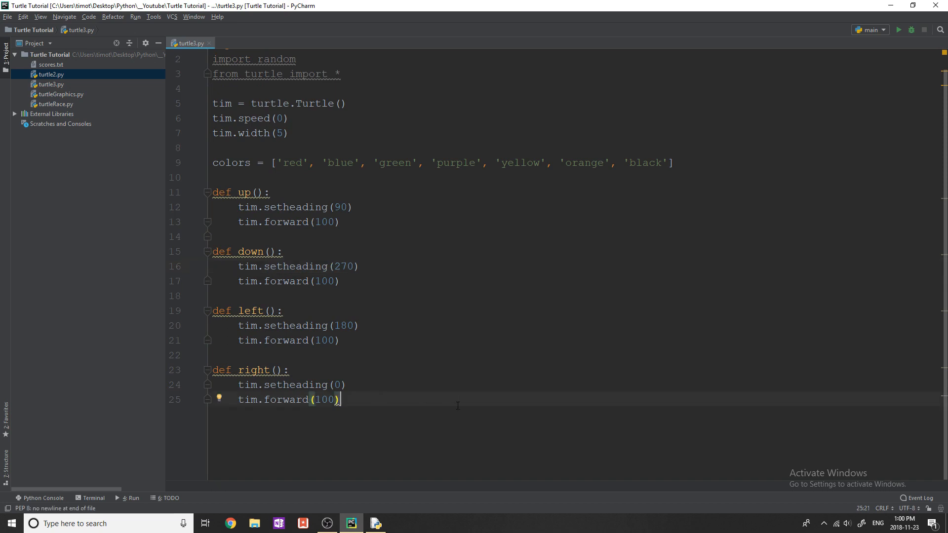
key(enter)
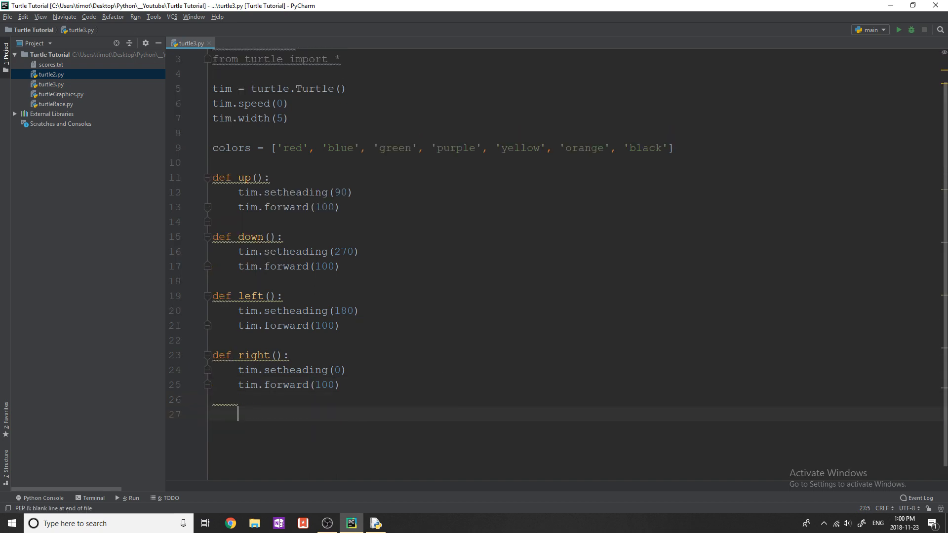
Add two blank lines at the bottom, below the right() function
scroll(down, 3)
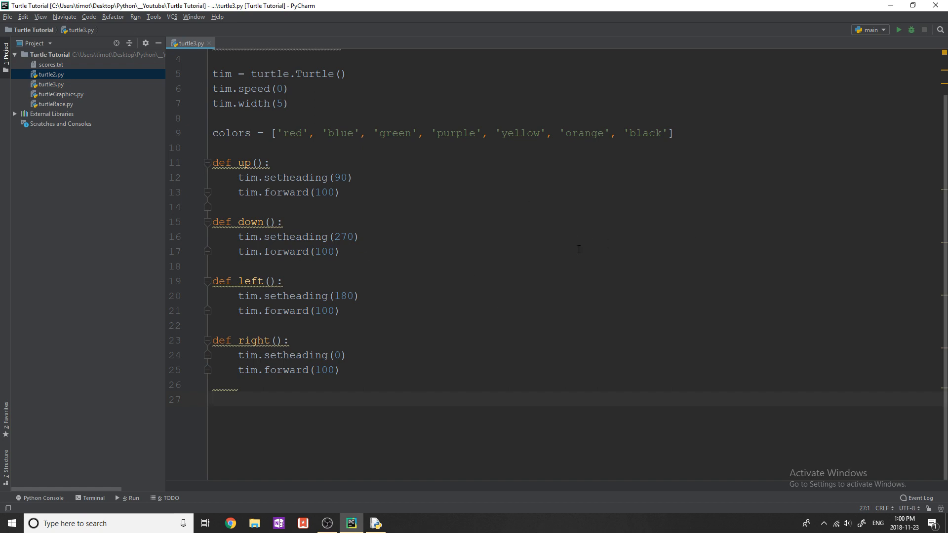
mouse_move(560, 234)
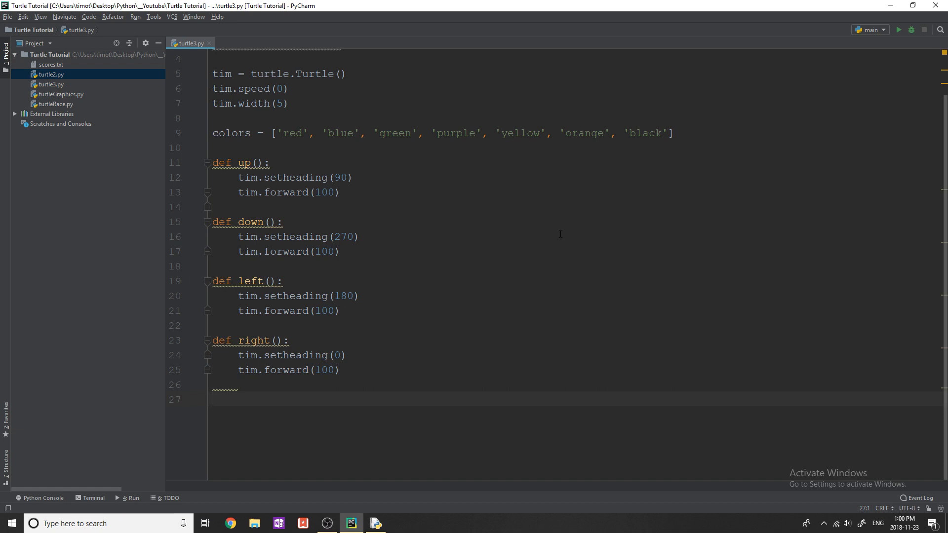
mouse_move(508, 241)
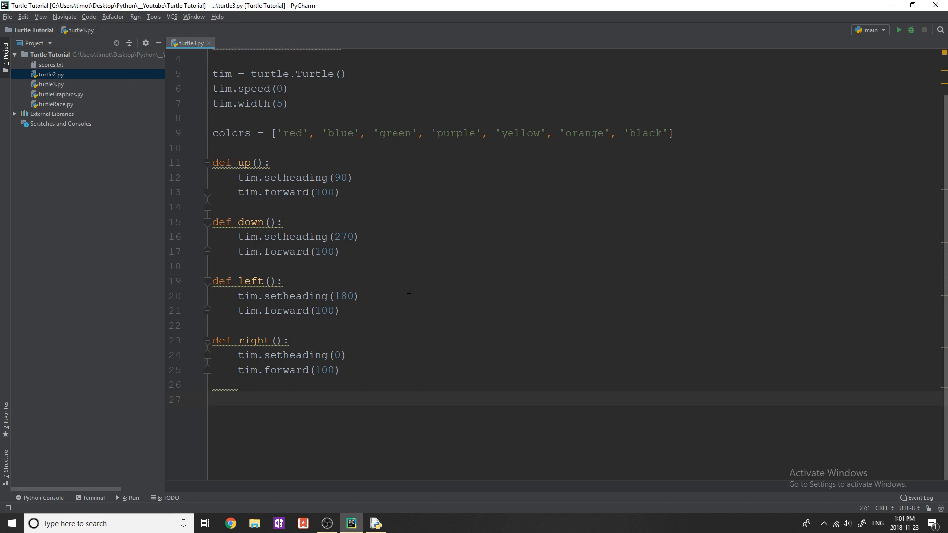
key(enter)
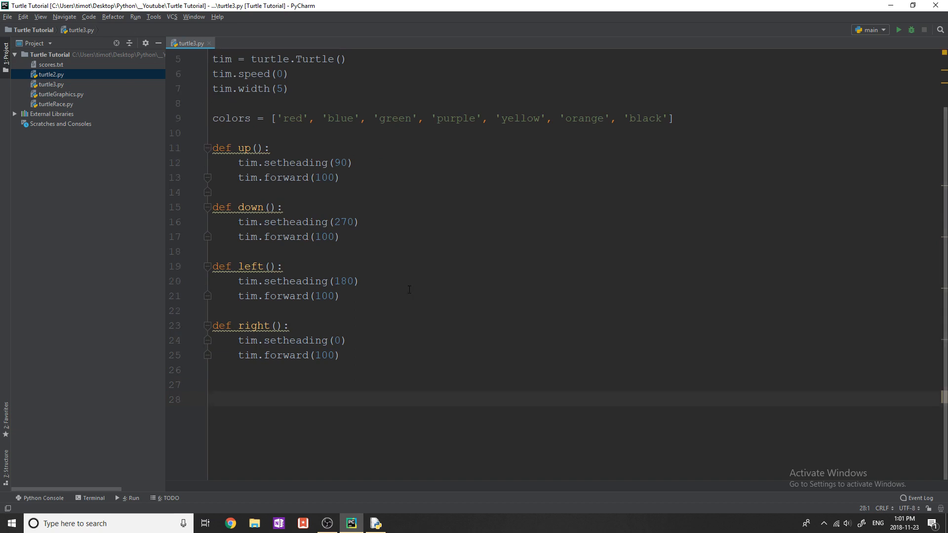
Add turtle.listen() after the direction functions
text(turtle)
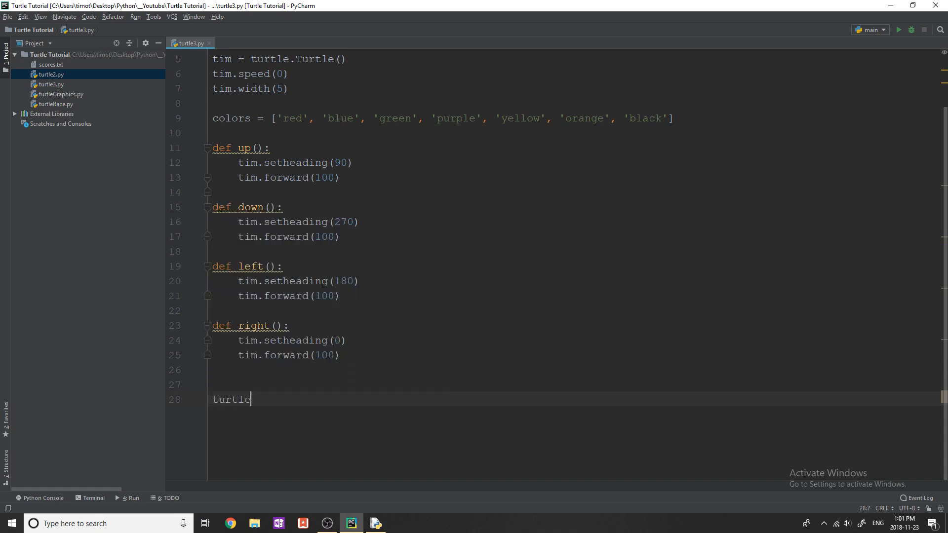
text(.listen)
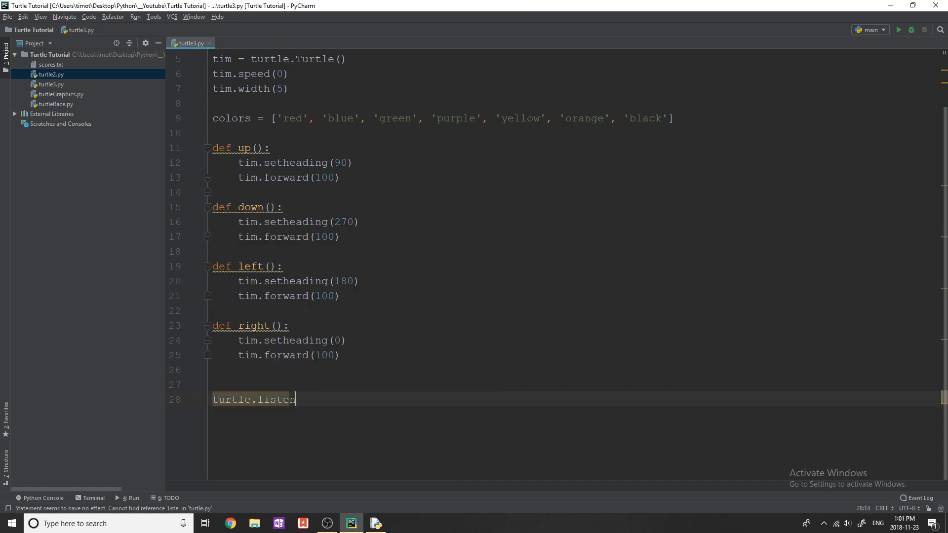
text(())
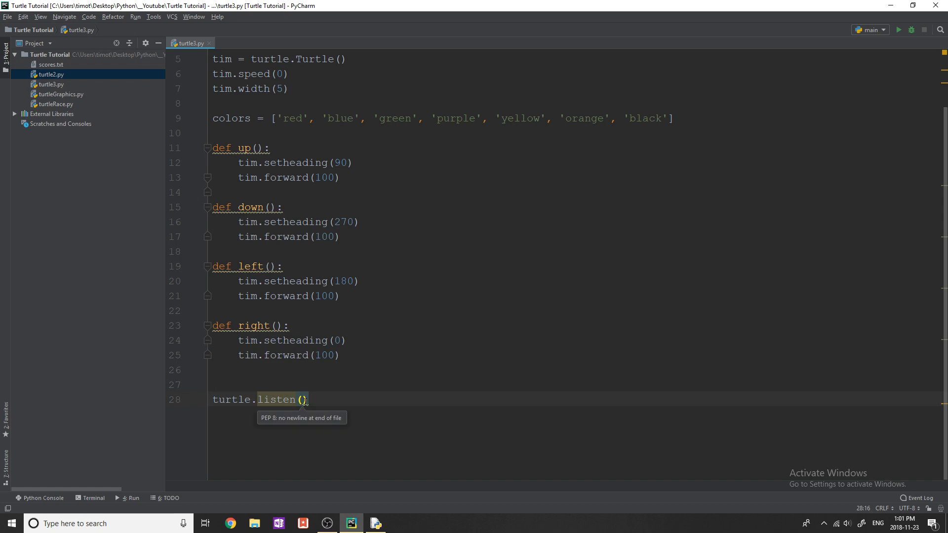
key(enter)
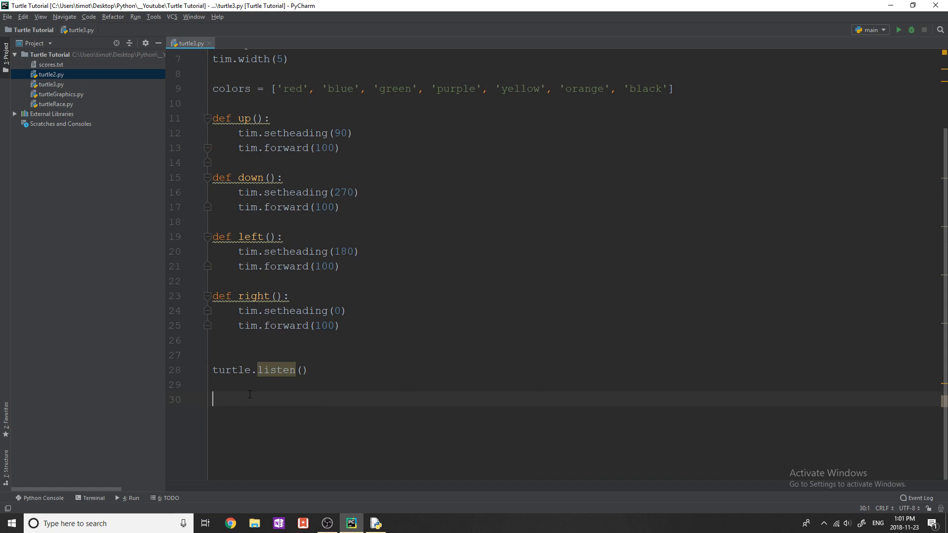
Write turtle.onkey(up, 'Up') and inspect the warning on the onkey lines
text(turtle.onkey()
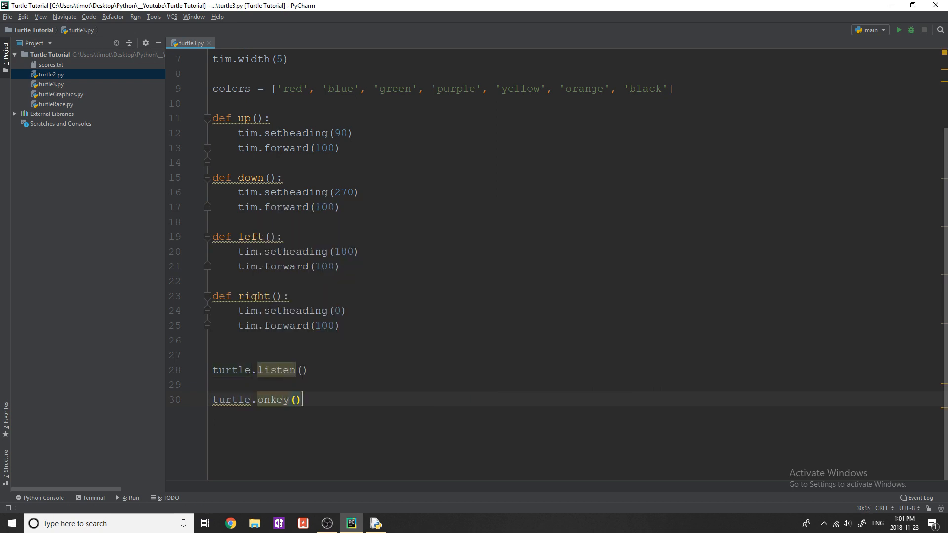
text(up)
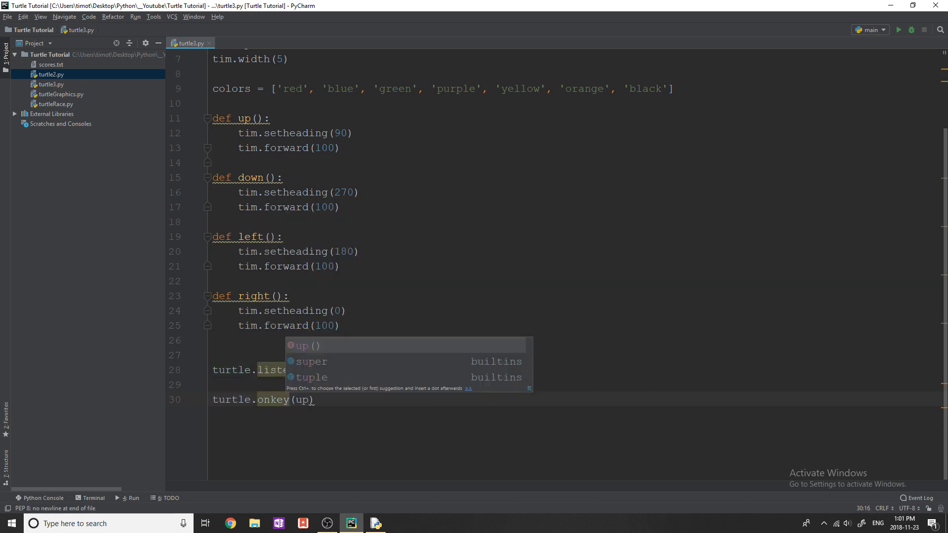
text(,)
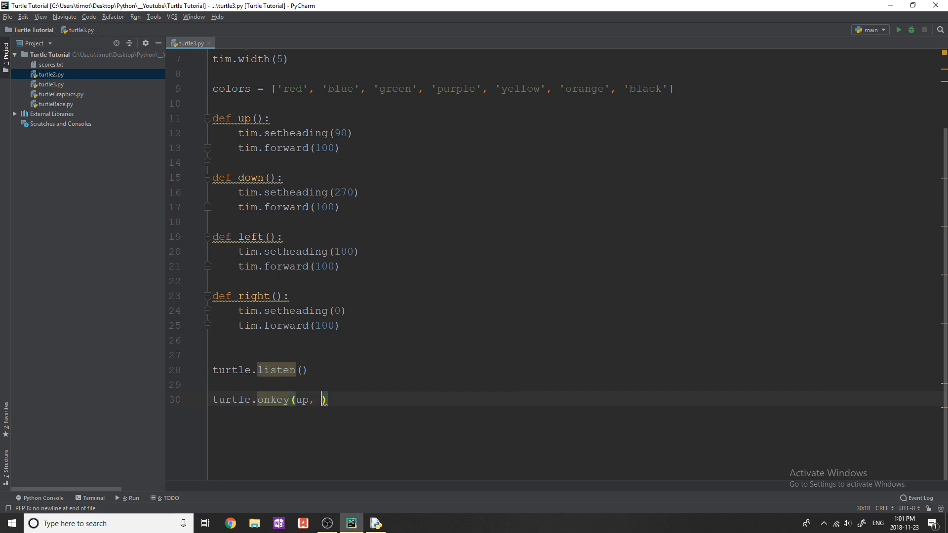
text('Up')
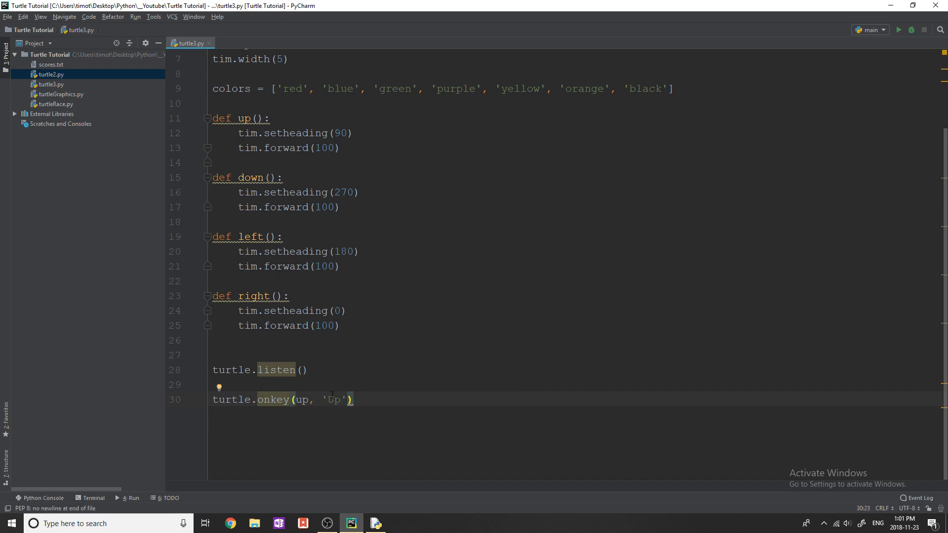
double_click(276, 369)
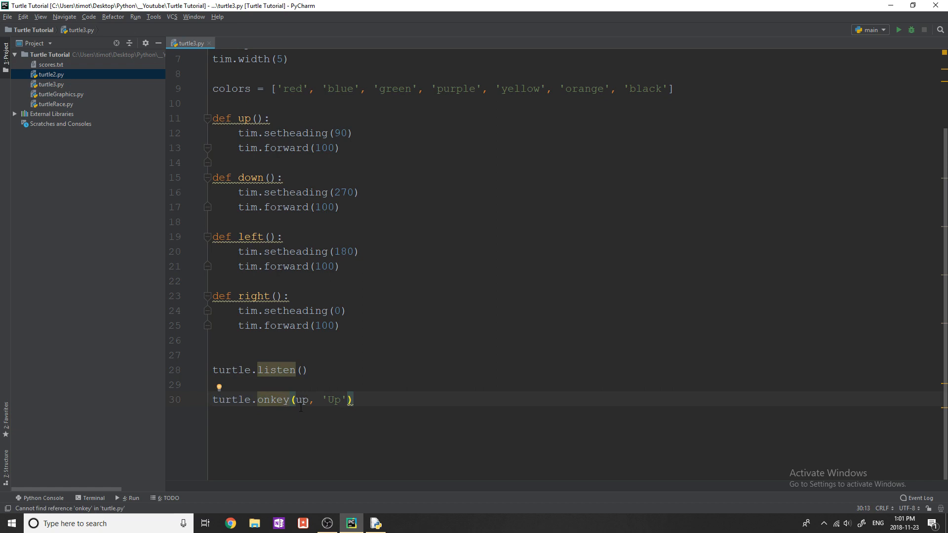
double_click(337, 399)
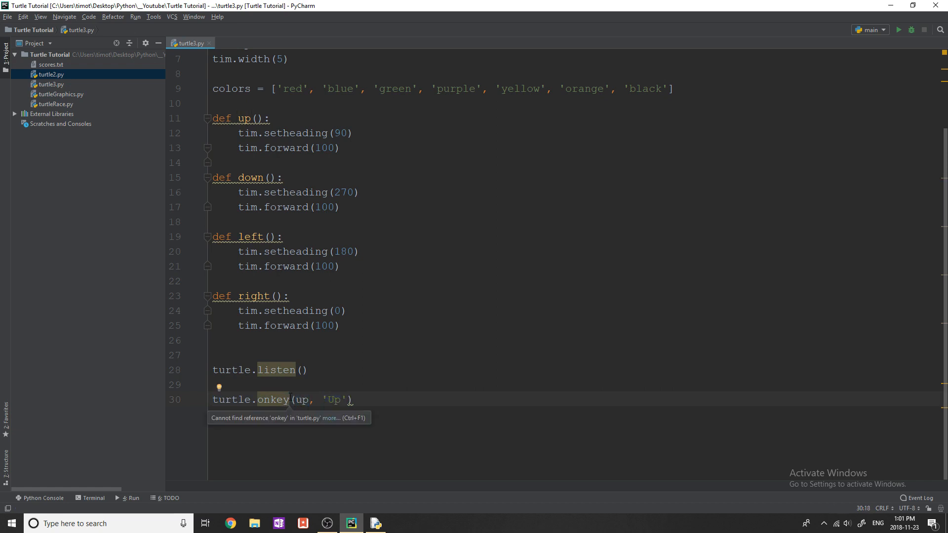
double_click(334, 399)
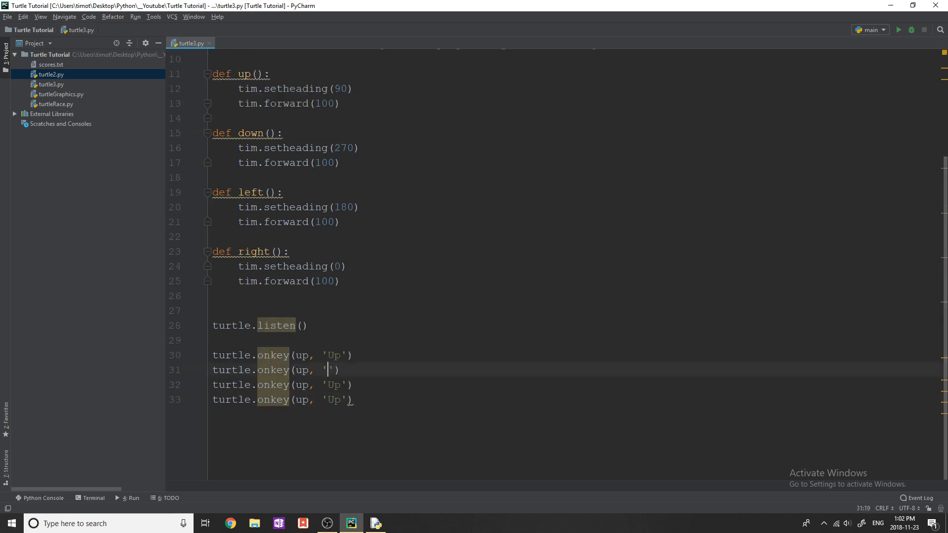
Edit the copied onkey lines to bind down/'Down', left/'Left' and right/'Right'
text(Down)
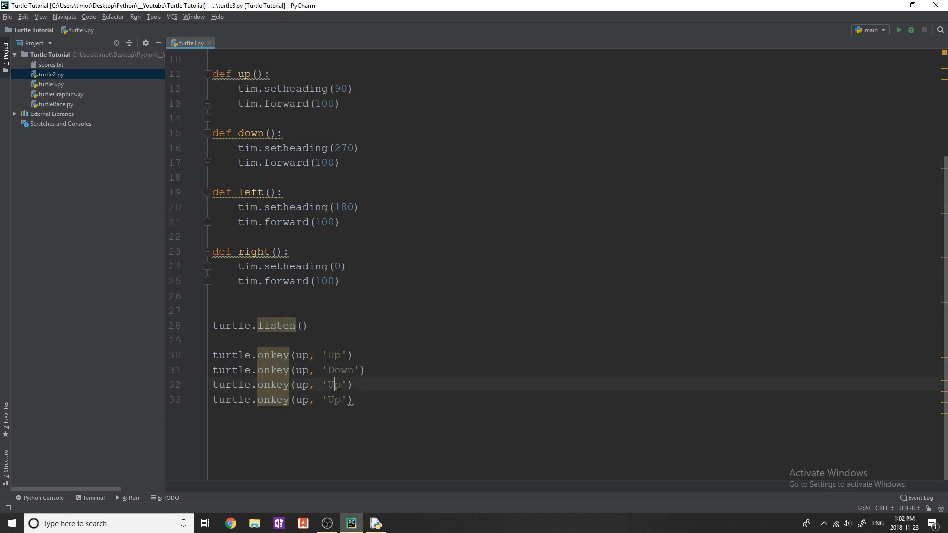
text(Left)
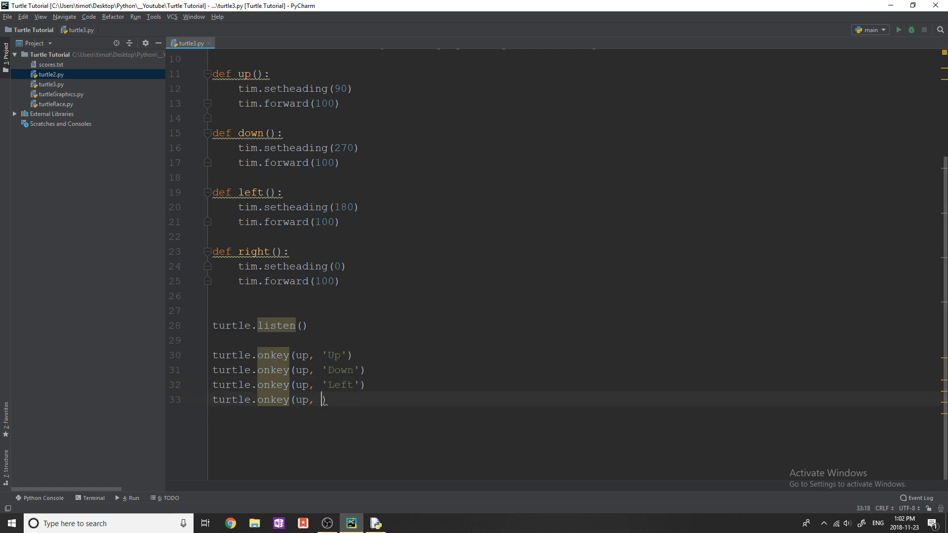
text(Right')
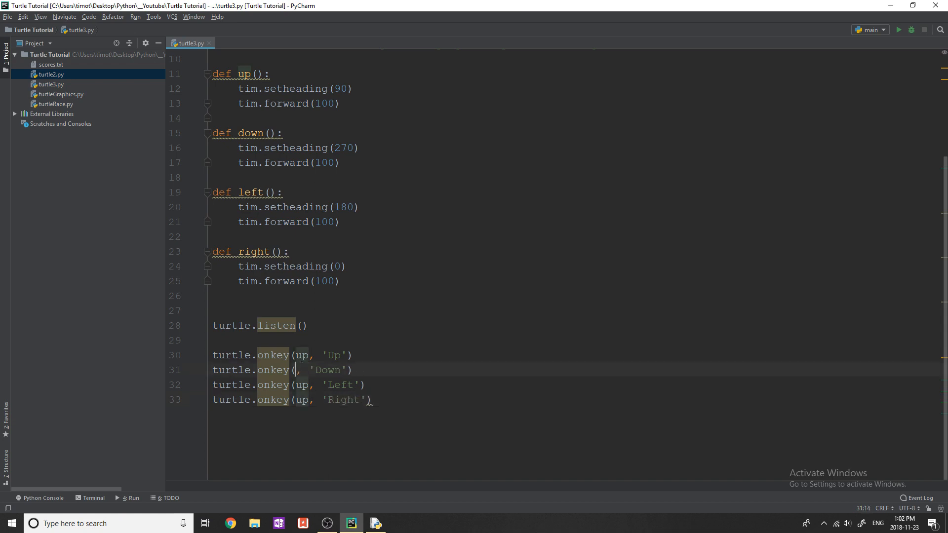
text(down)
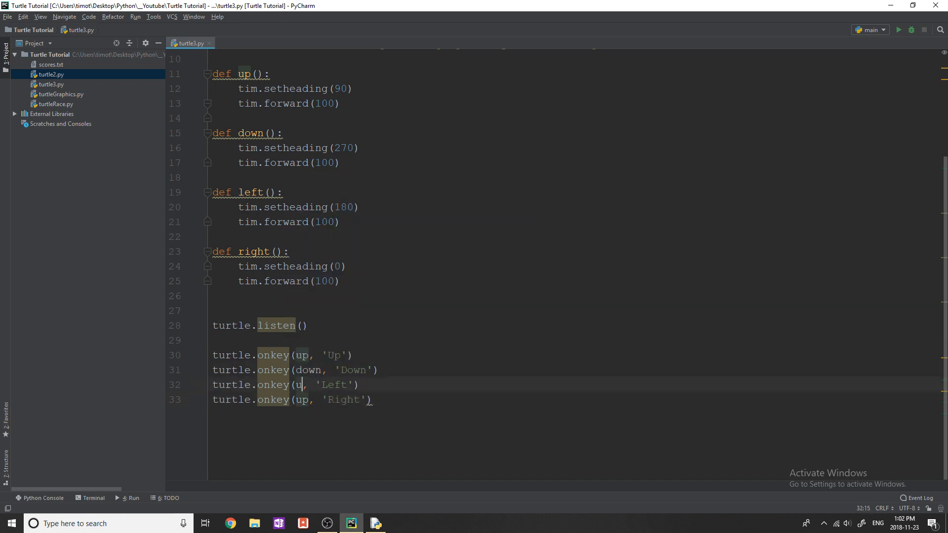
text(left)
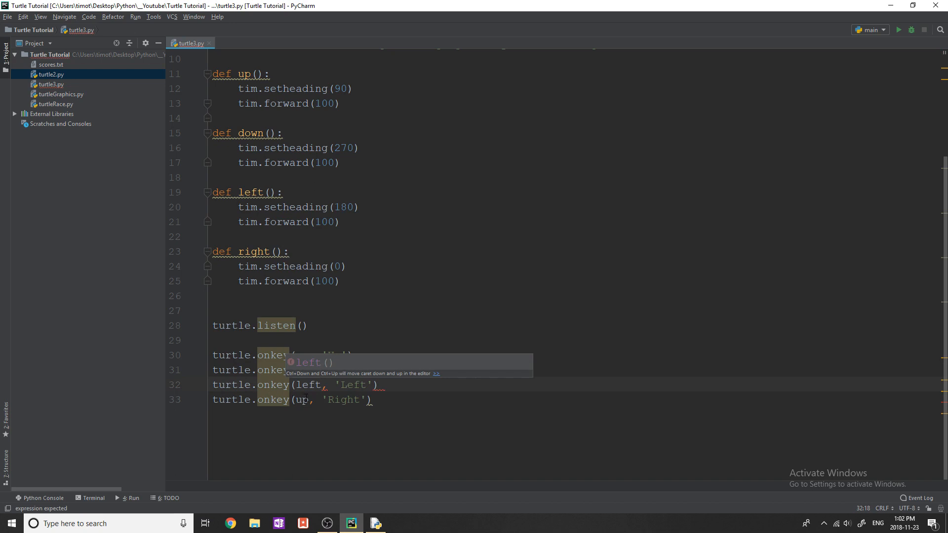
text(right)
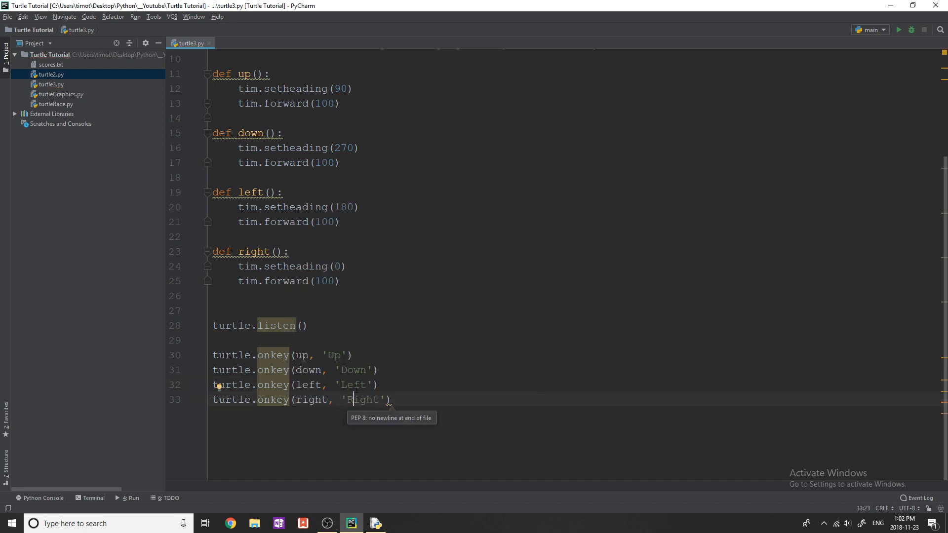
double_click(335, 355)
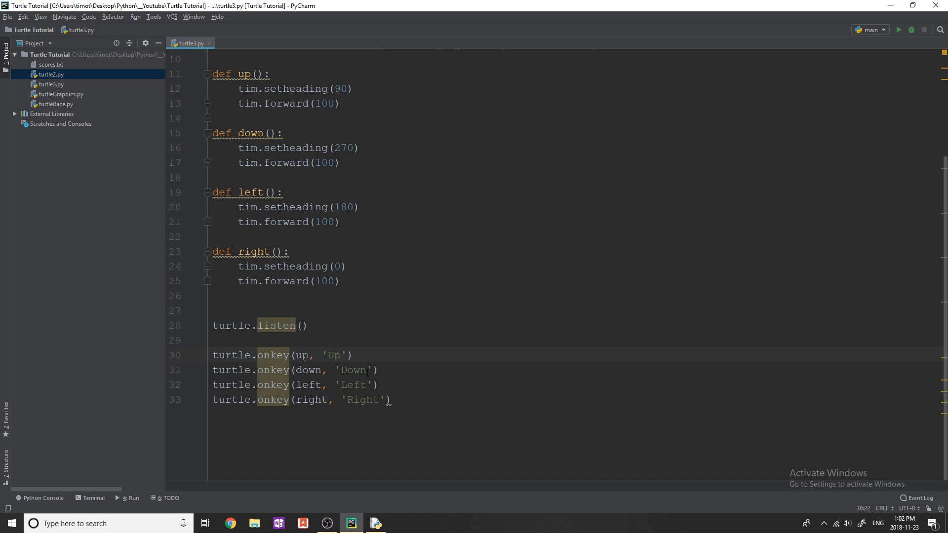
double_click(308, 370)
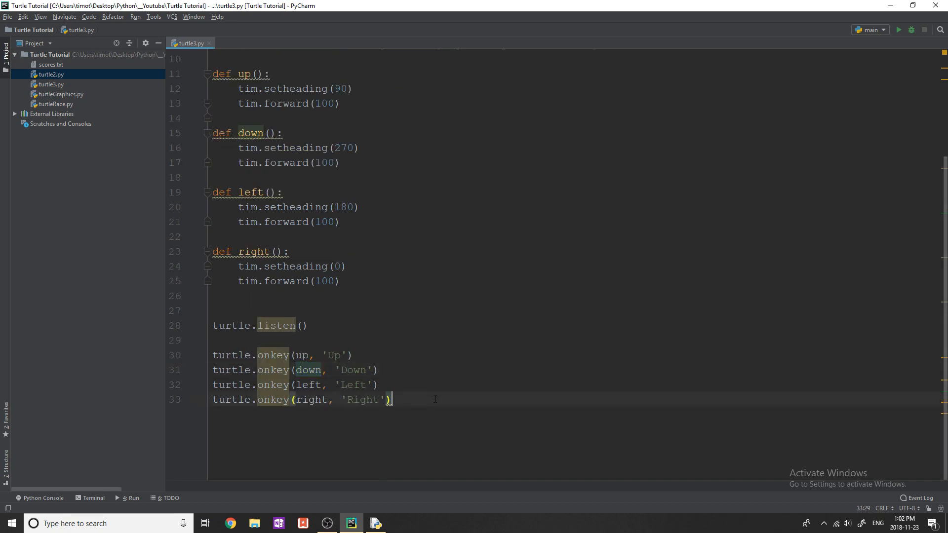
Write turtle.mainloop() as the final line of turtle3.py
text(t)
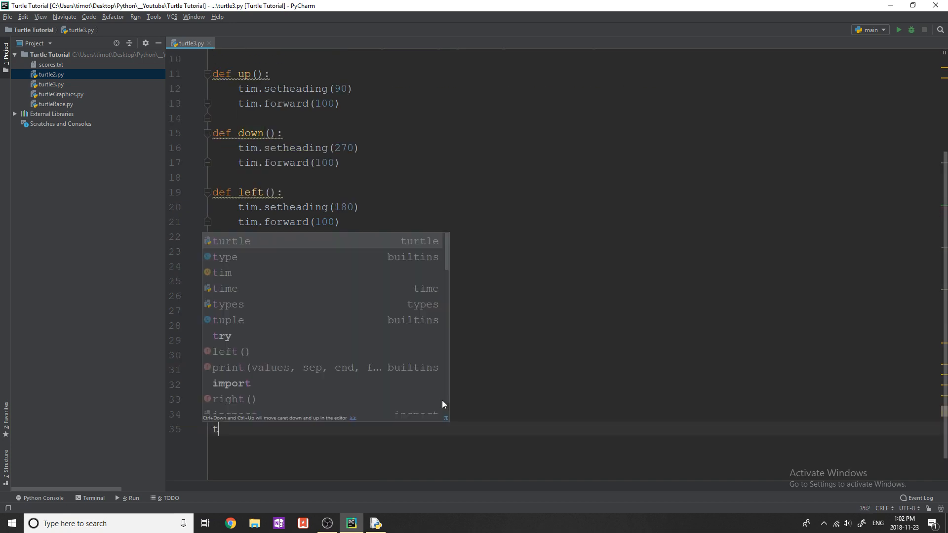
text(urtle.mainloop()
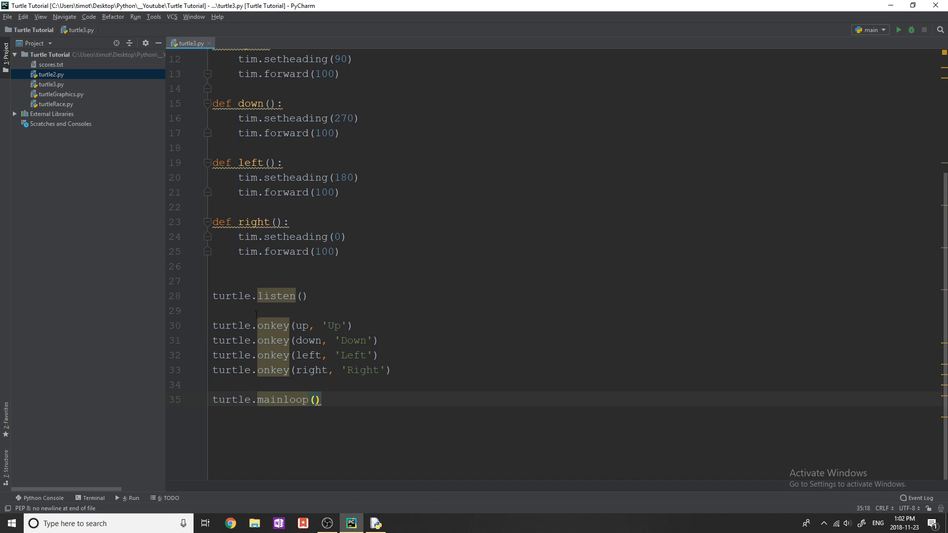
mouse_move(494, 305)
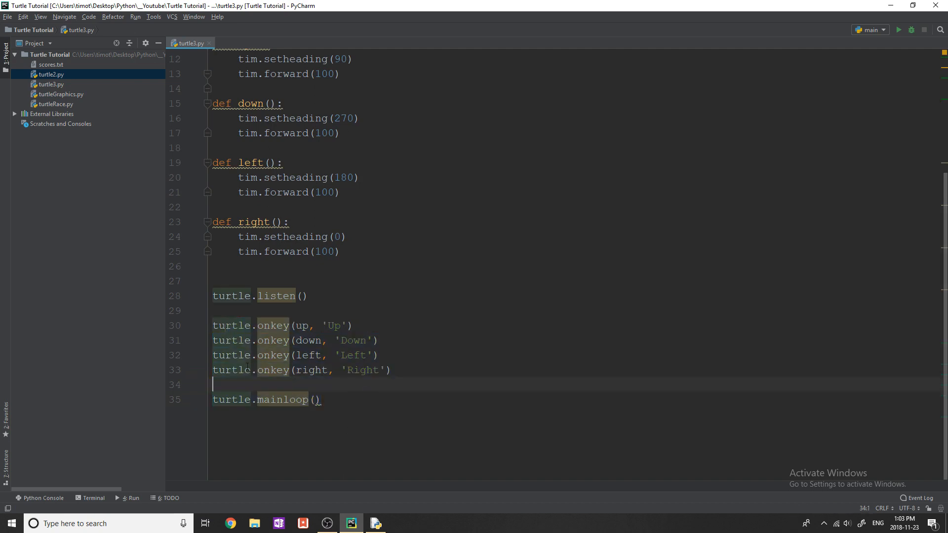
Run turtle3.py to open the Python Turtle Graphics window
click(898, 30)
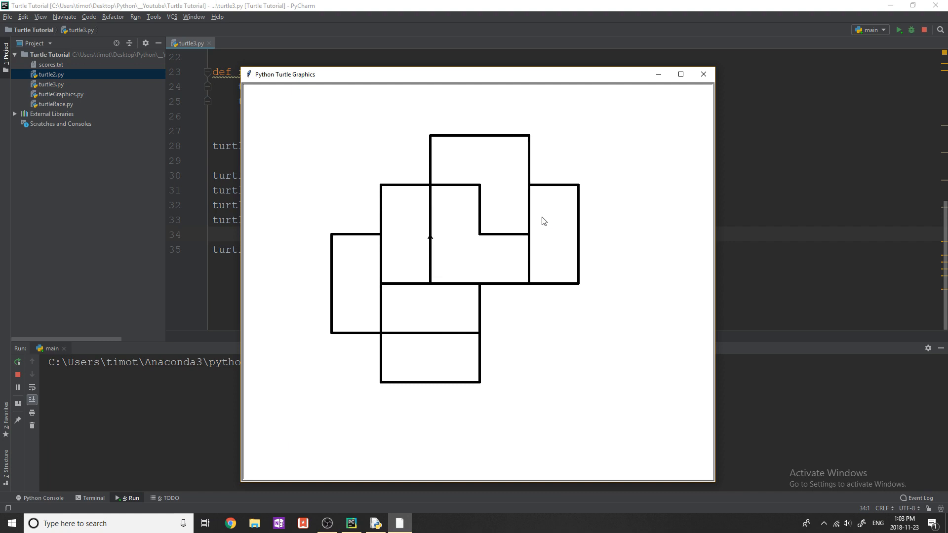
mouse_move(703, 74)
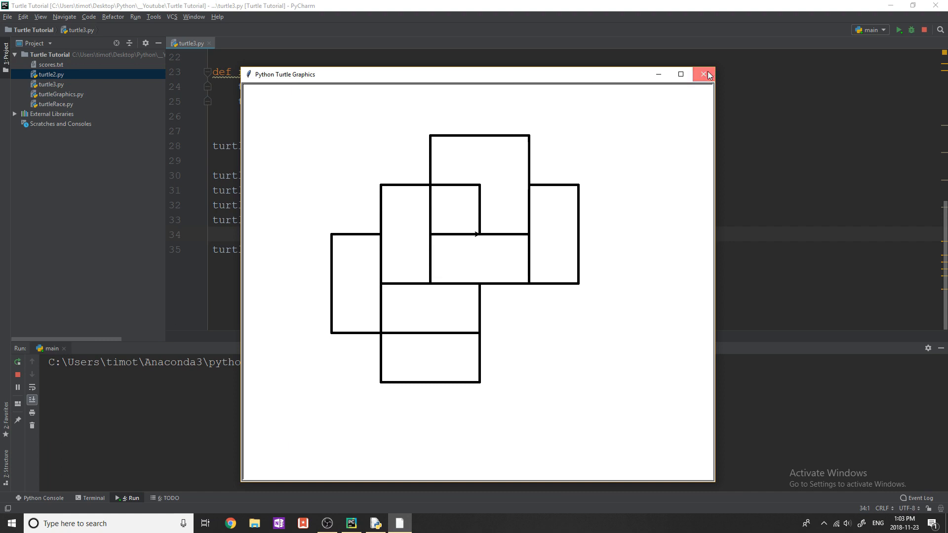
Close the turtle window and start a clickleft(x, y) function above listen()
click(702, 75)
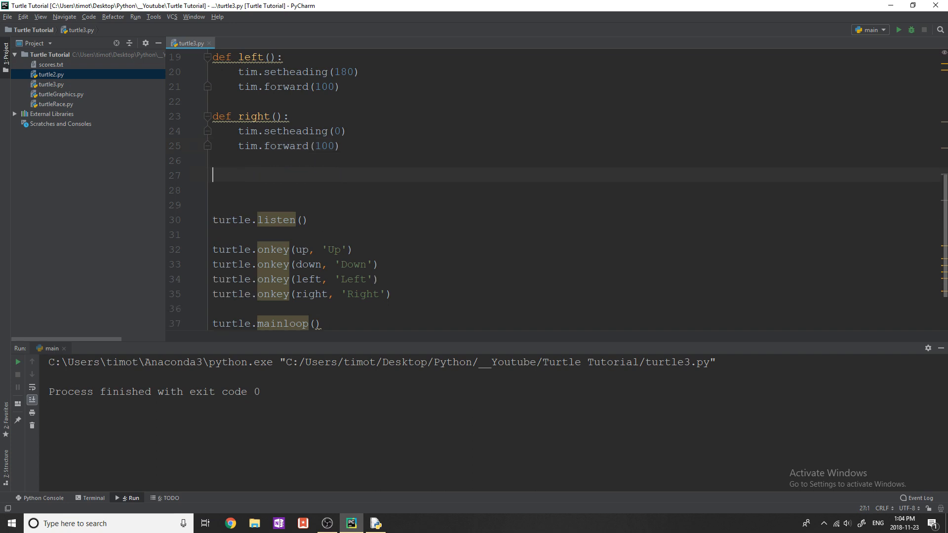
text(def)
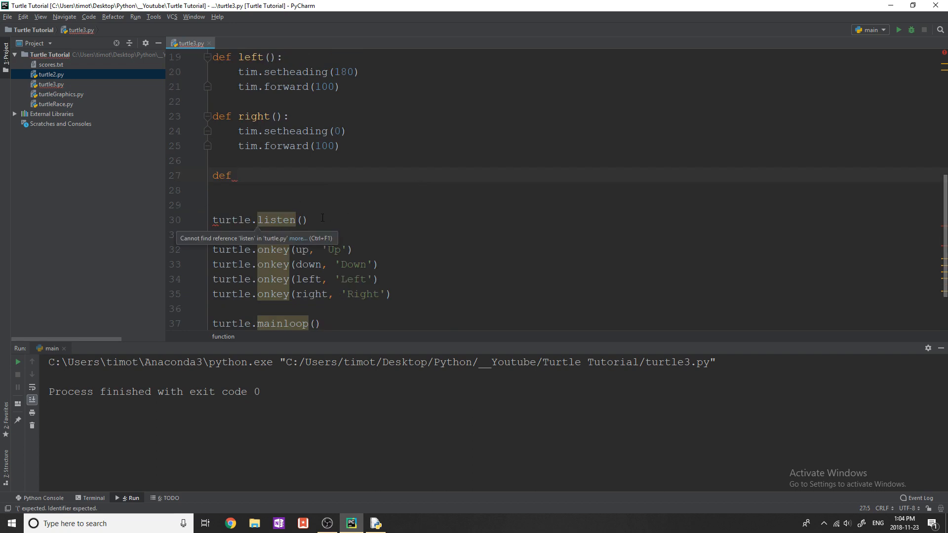
mouse_move(323, 205)
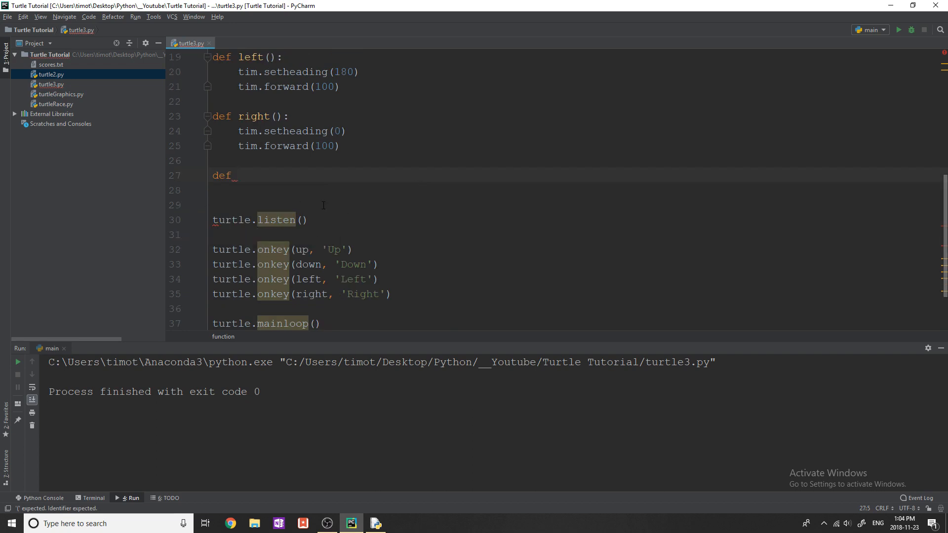
text(click)
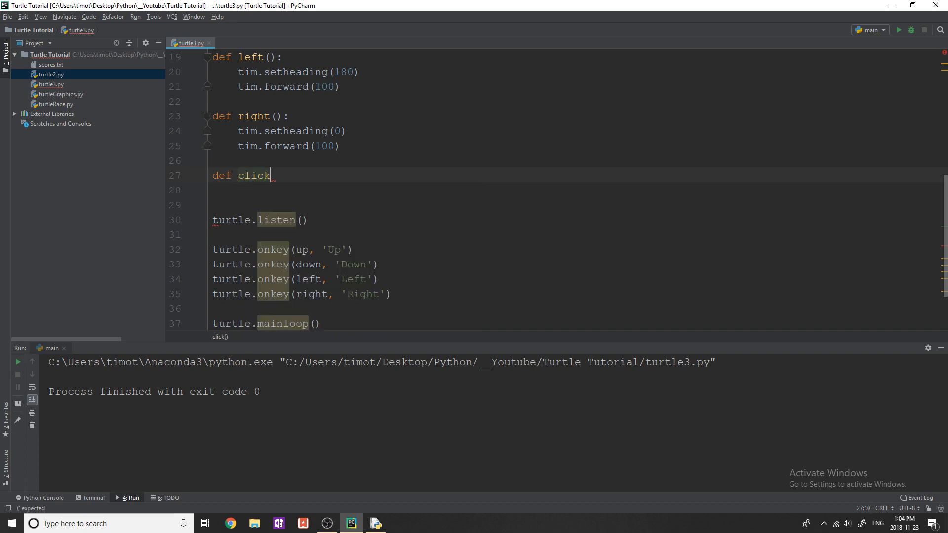
text(left())
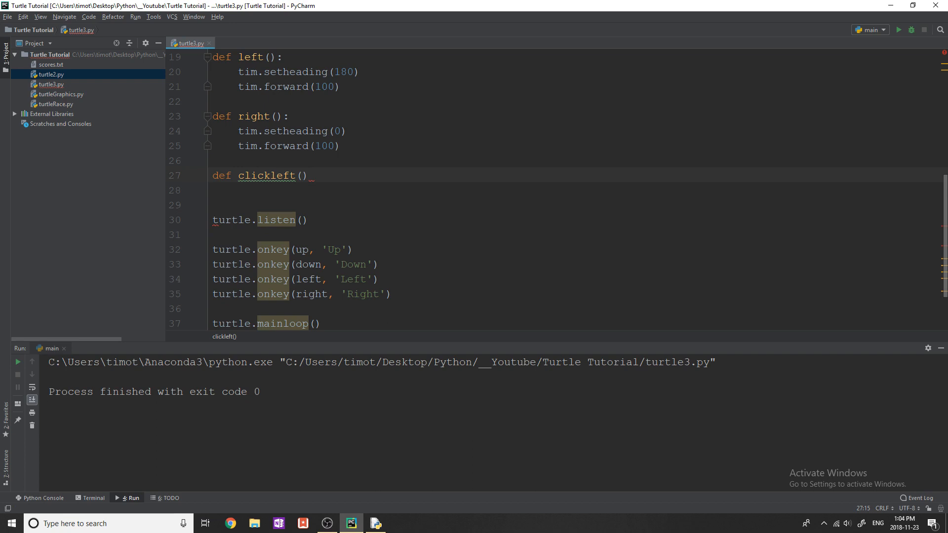
text(x,y)
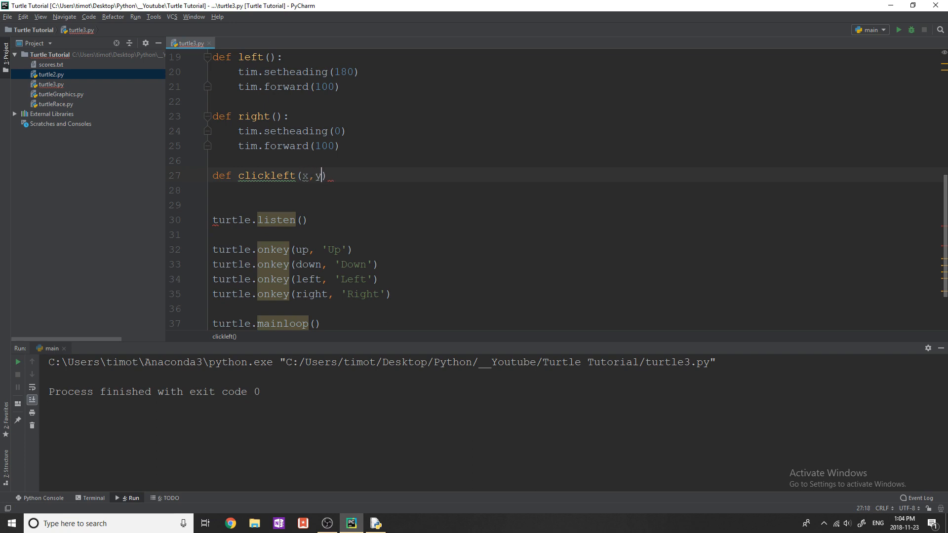
text(:)
click(574, 190)
text(t)
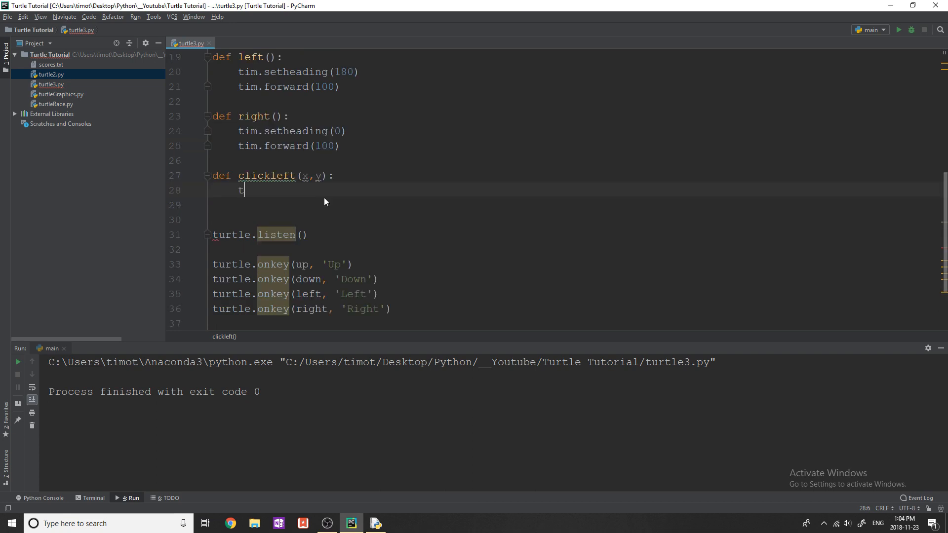
Give clickleft the body tim.color(random.choice(colors)) and select it for duplicating
text(im.color()
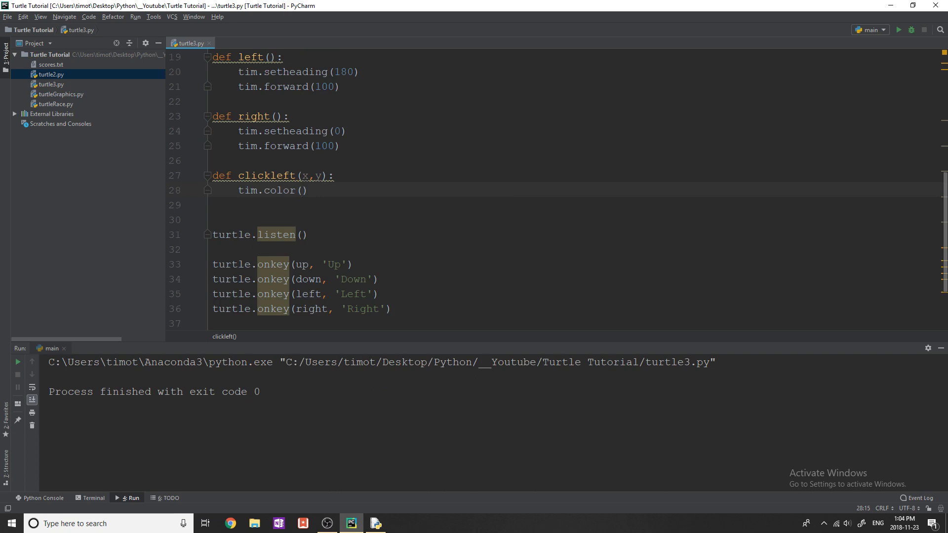
text(random.choice(c)
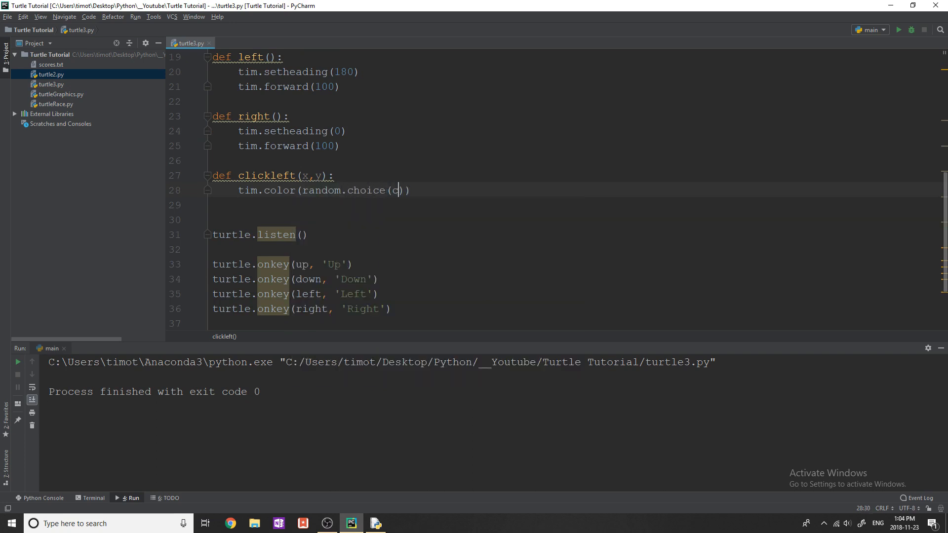
text(olors)
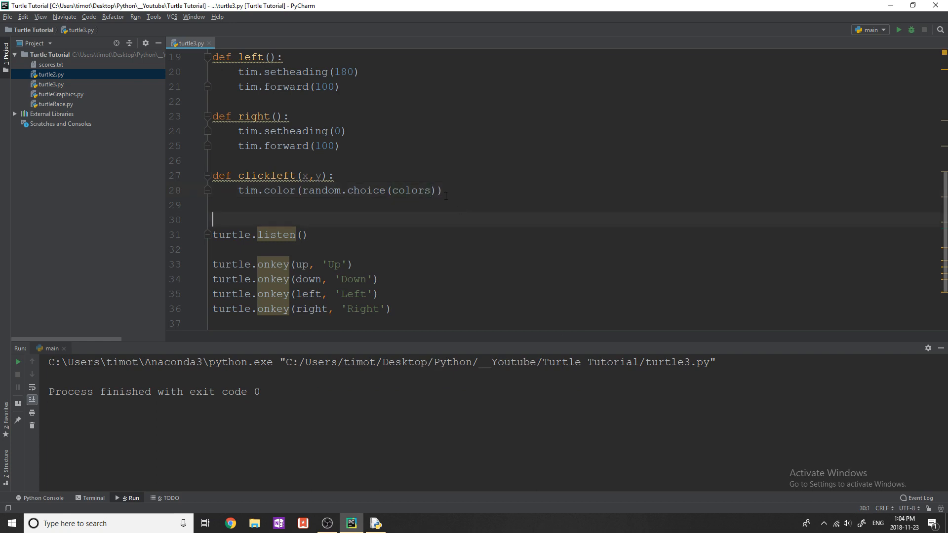
drag(302, 190, 434, 190)
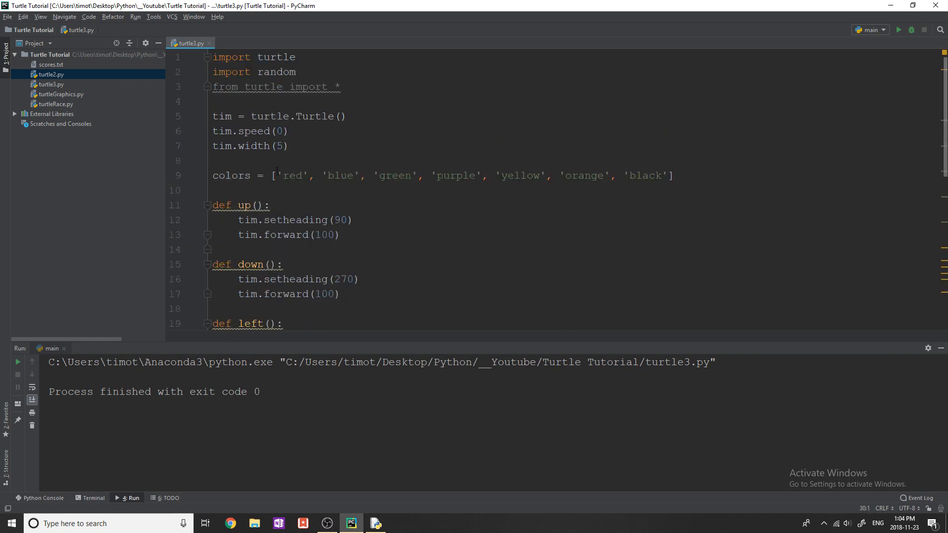
scroll(down, 3)
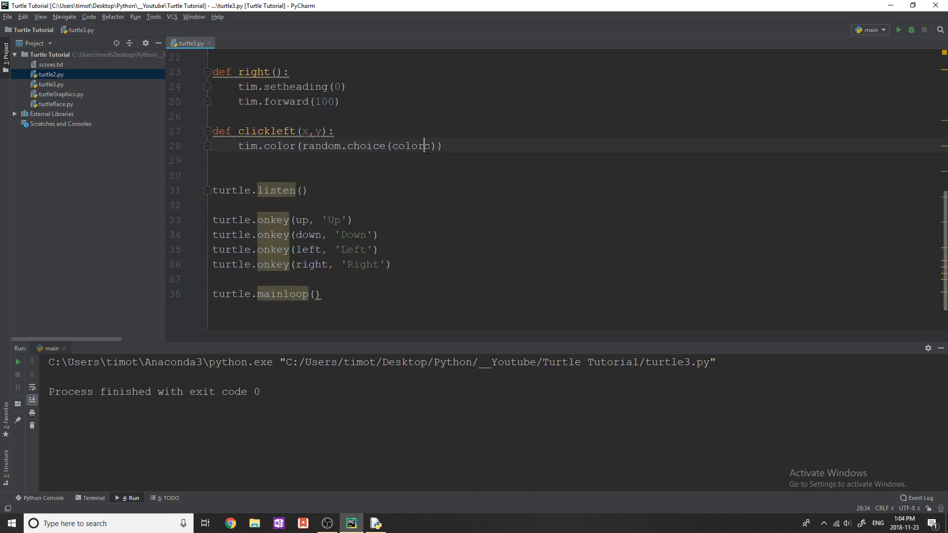
click(444, 146)
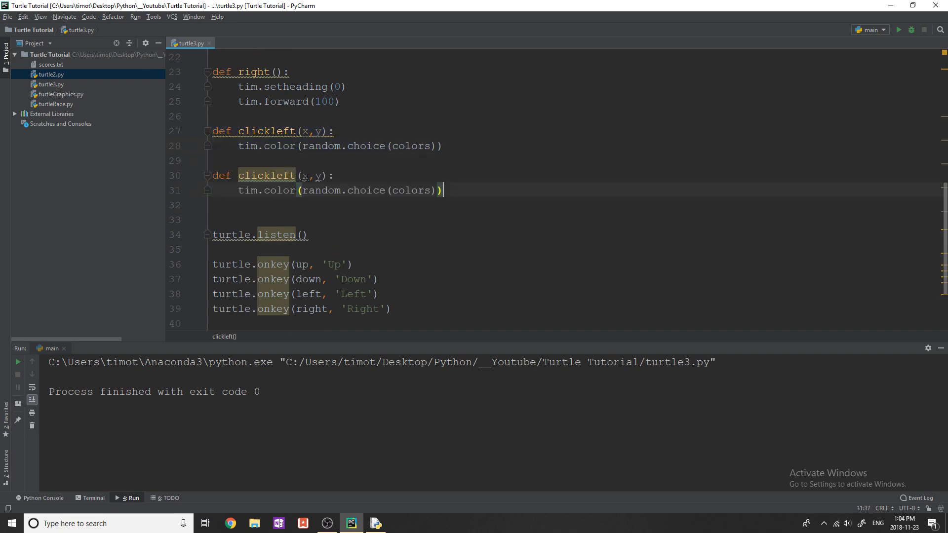
Rename the copy to clickright calling tim.stamp(), and begin a turtle. line below listen()
text(clickrig)
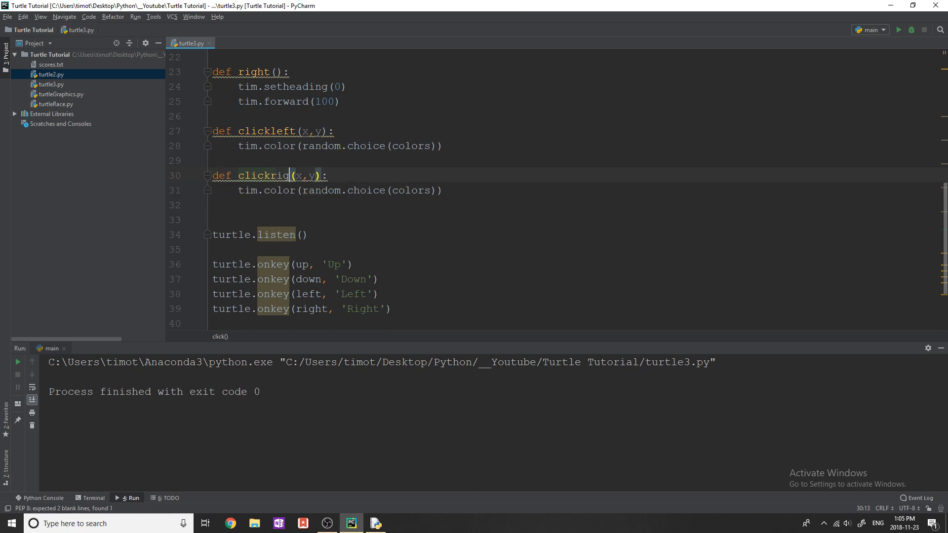
text(ht)
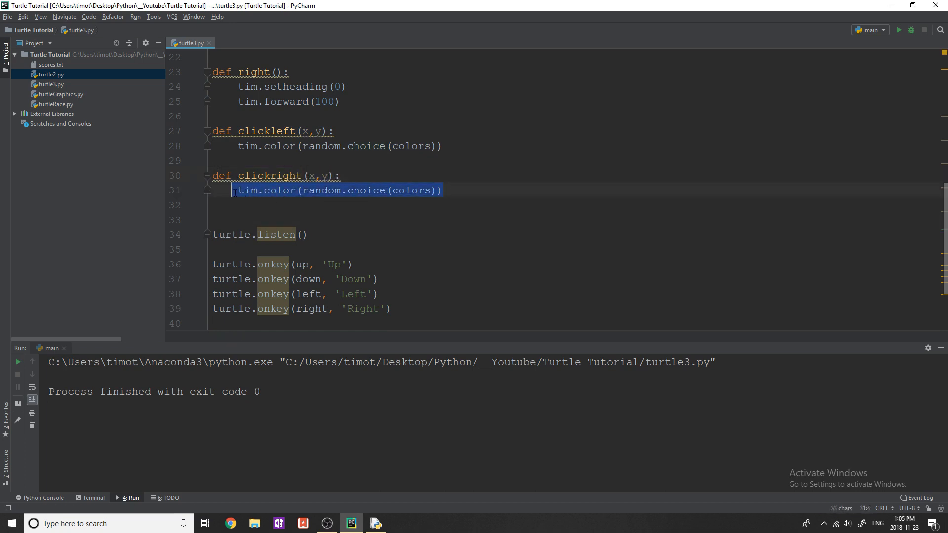
text(tim)
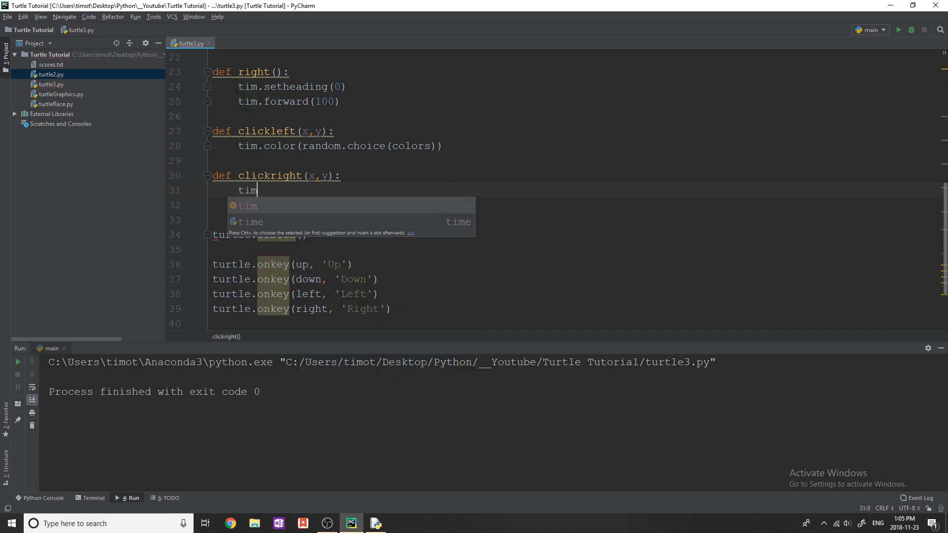
text(.stamp()
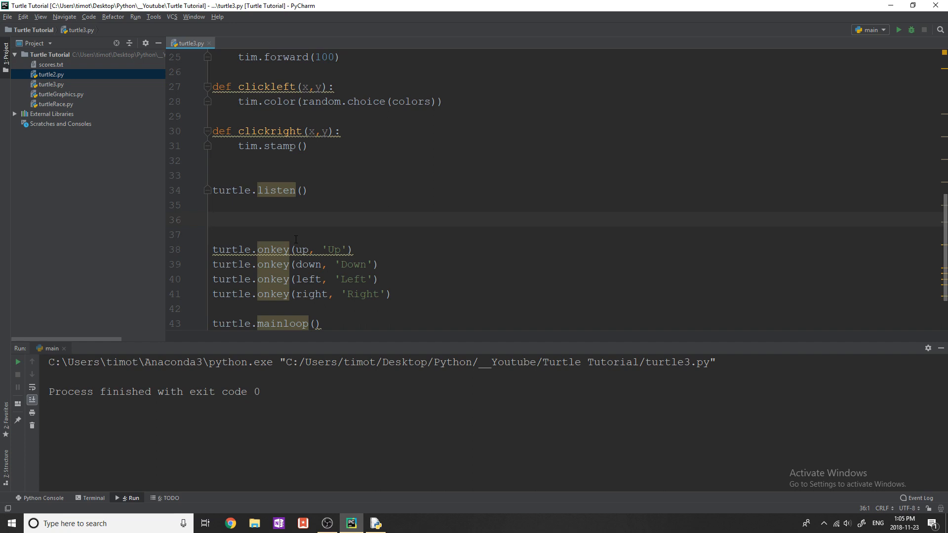
text(turtle.)
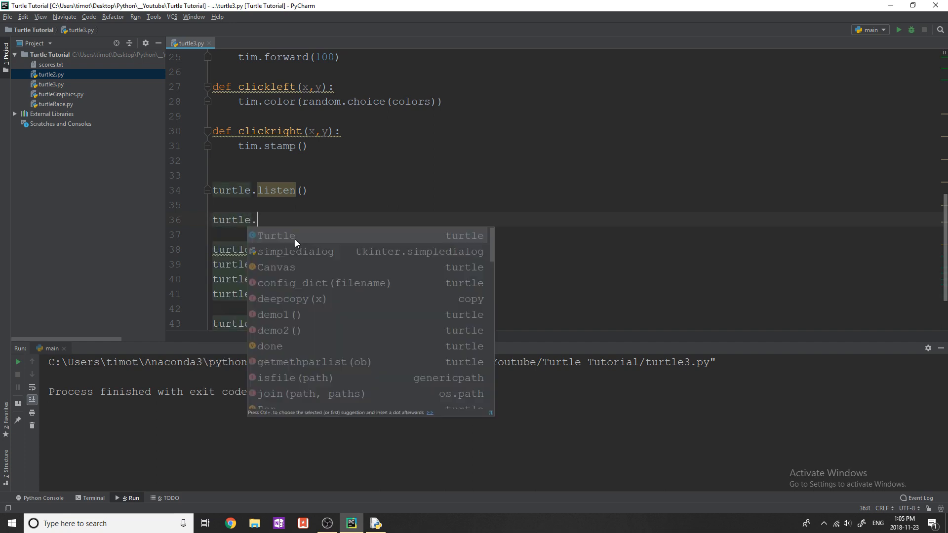
Complete the line below listen() as turtle.onscreenclick(clickleft, 1), fixing typos
text(s)
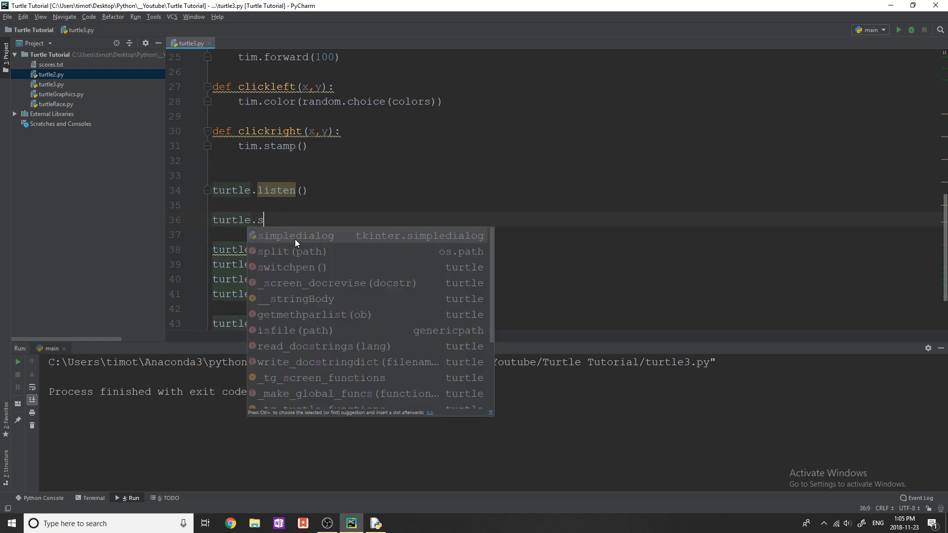
key(backspace)
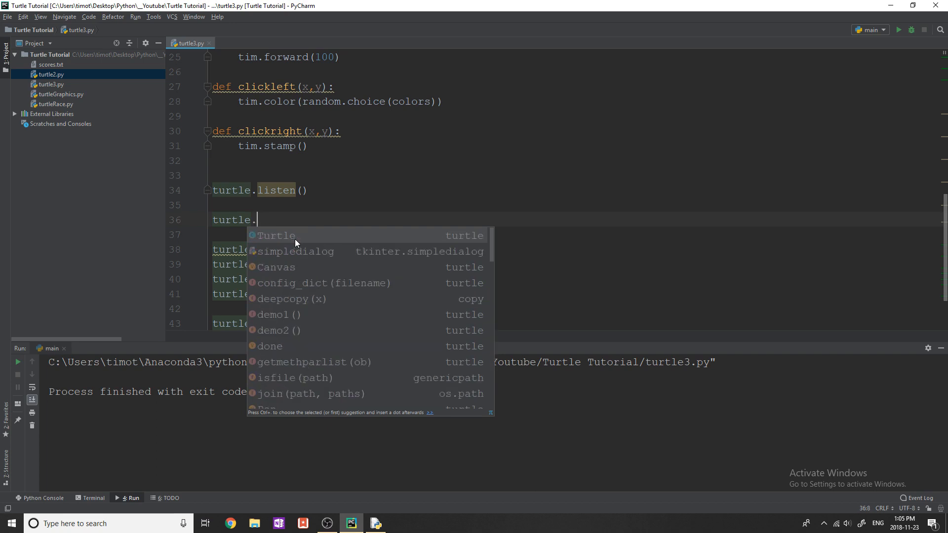
text(onclick())
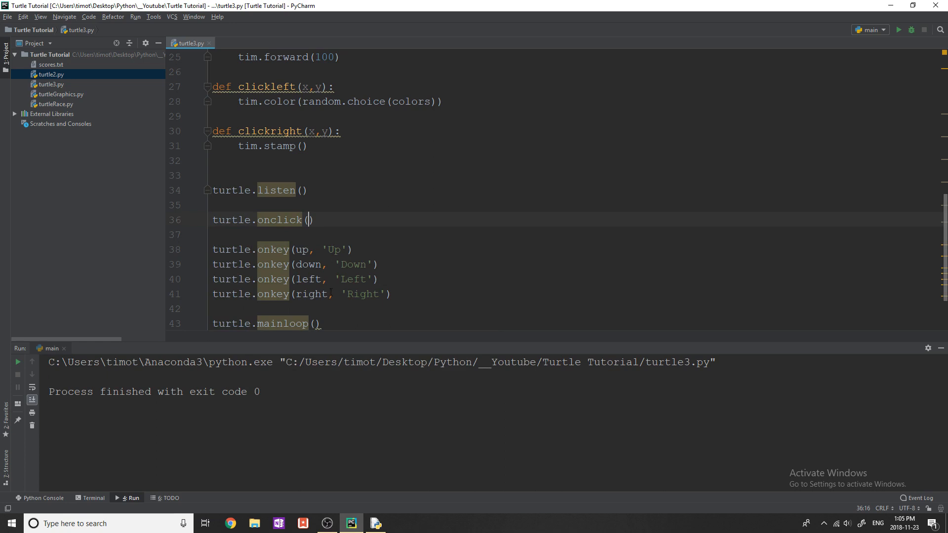
text(clickleft)
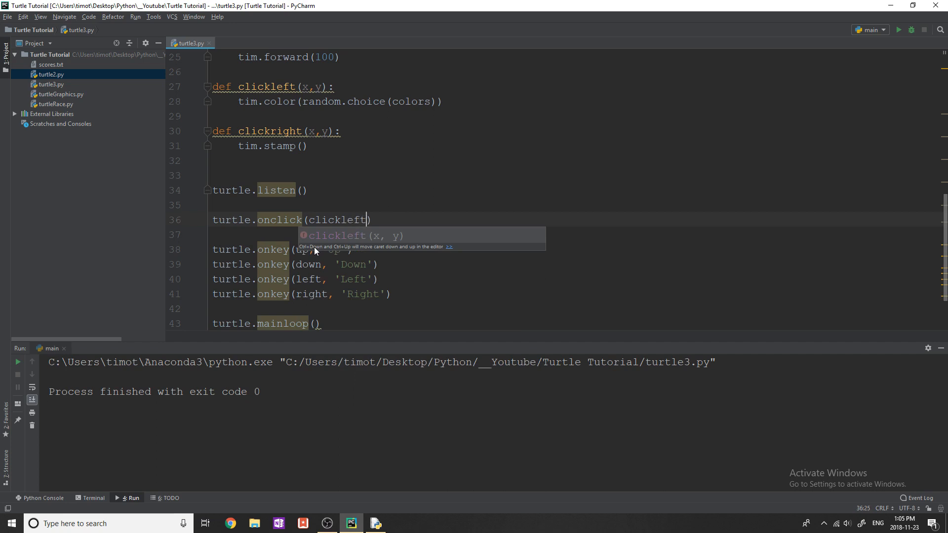
text(, 1)
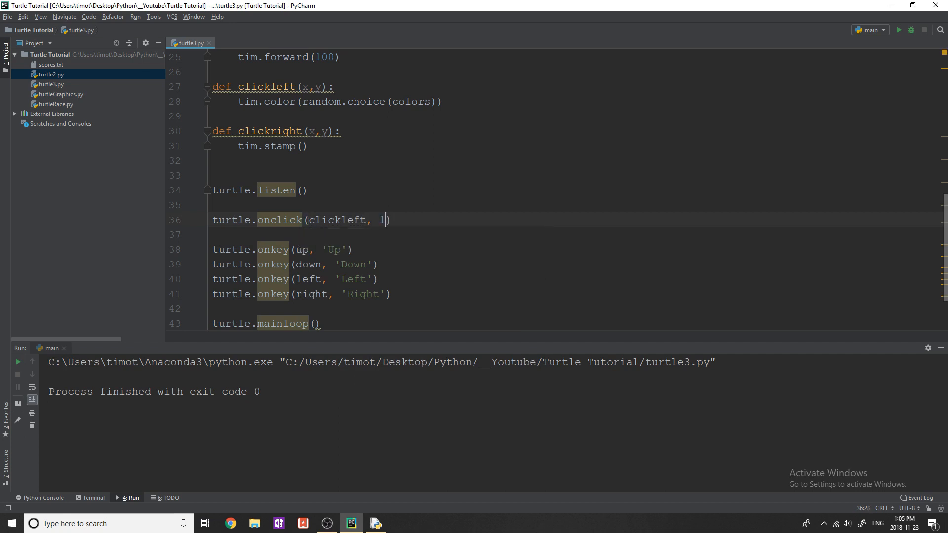
key(Backspace)
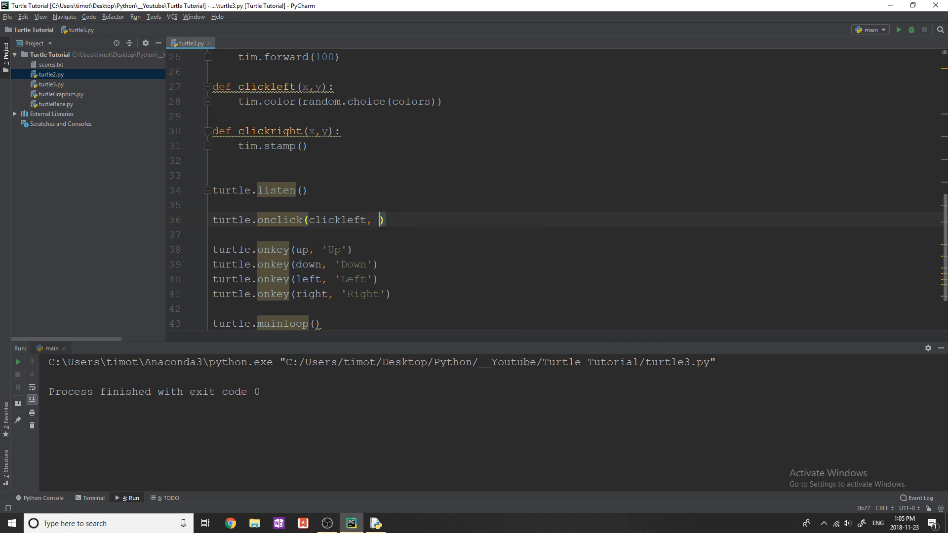
text(1)
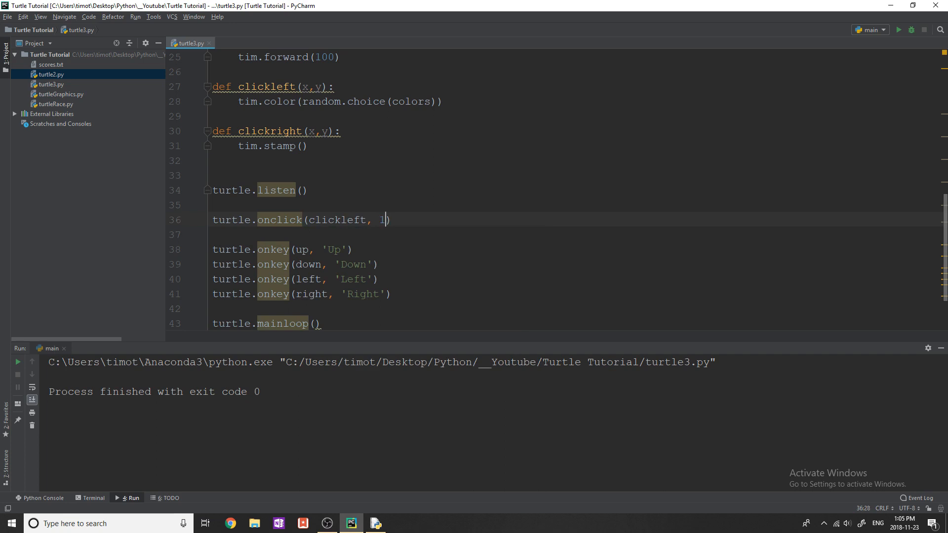
text(3)
text(nscree)
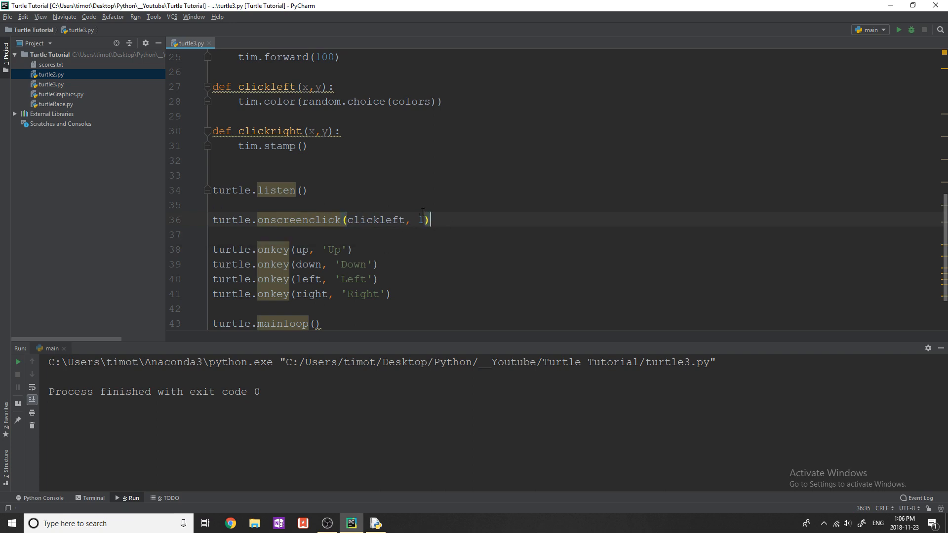
Copy the registration line and change it to turtle.onscreenclick(clickright, 3)
double_click(375, 219)
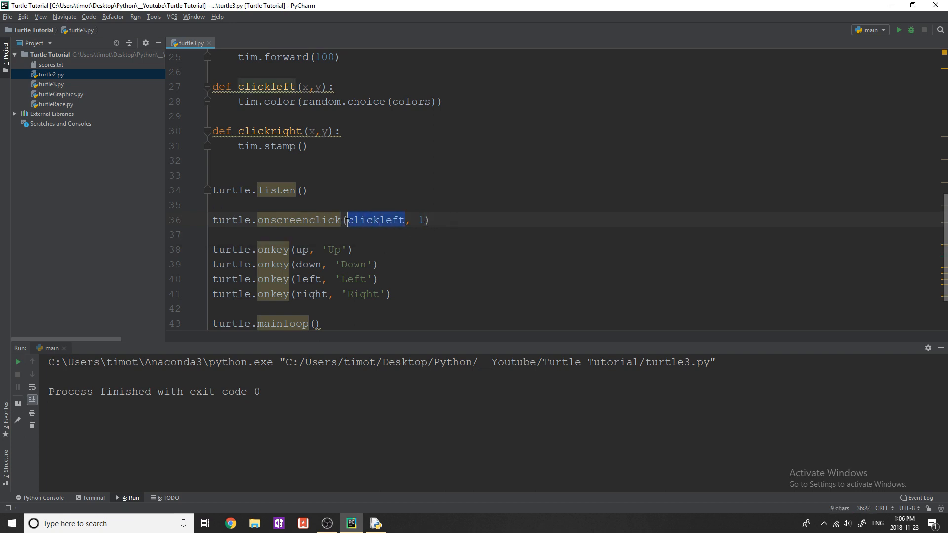
drag(347, 219, 423, 219)
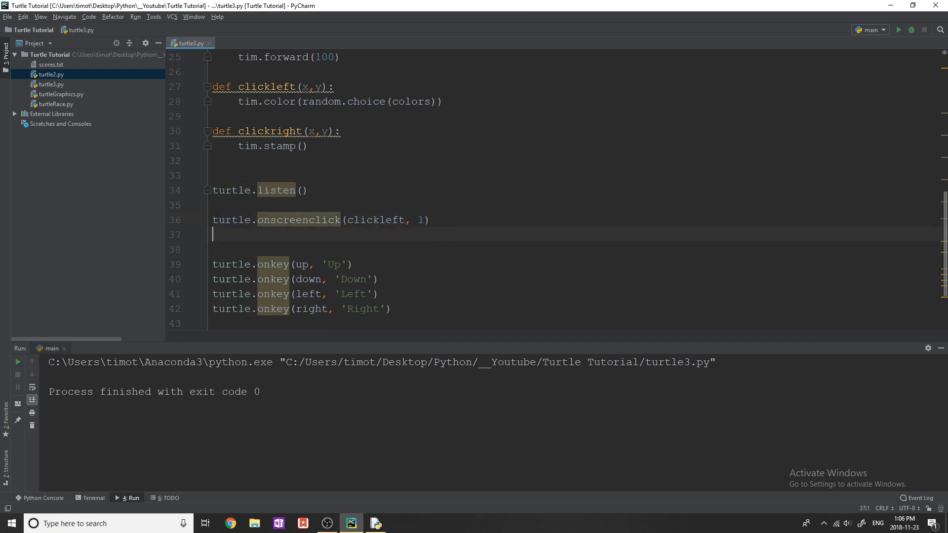
text(turtle.onscreenclick(clickleft, 1))
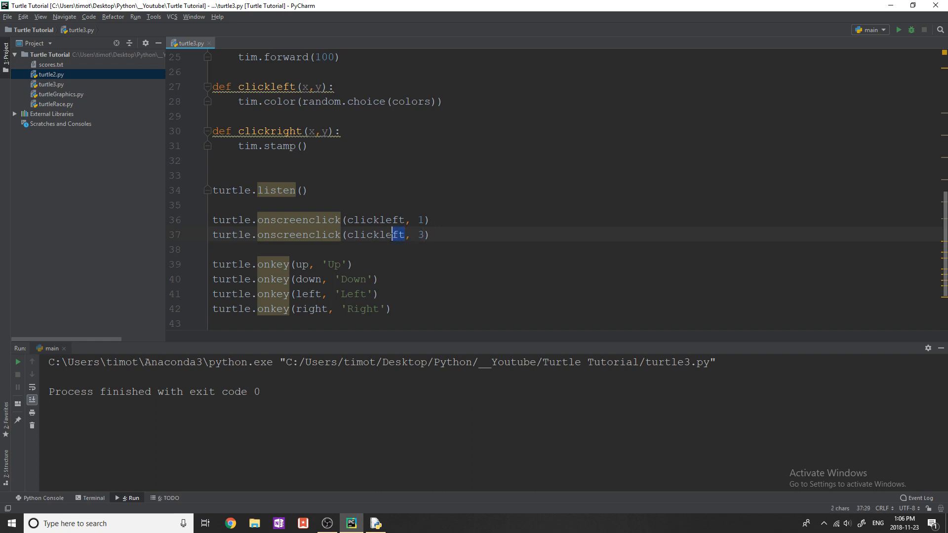
text(right)
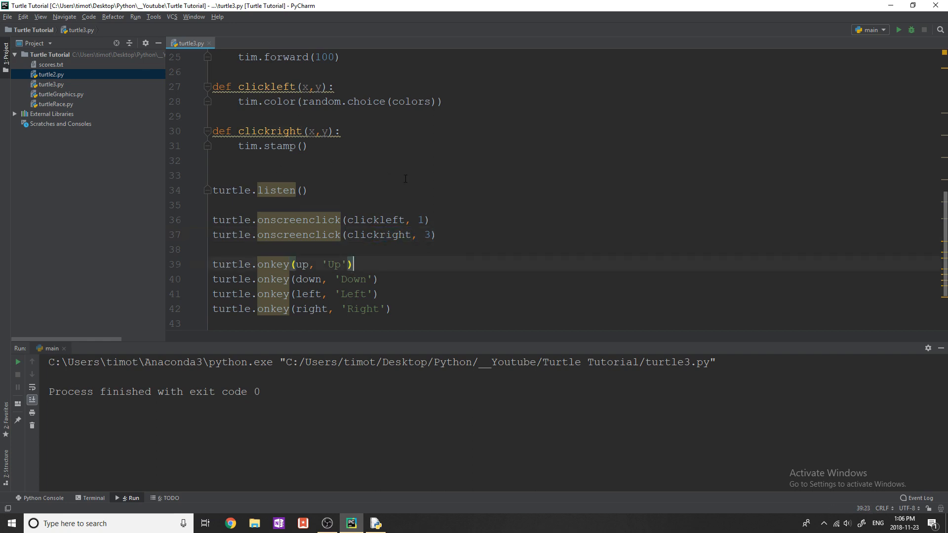
mouse_move(911, 30)
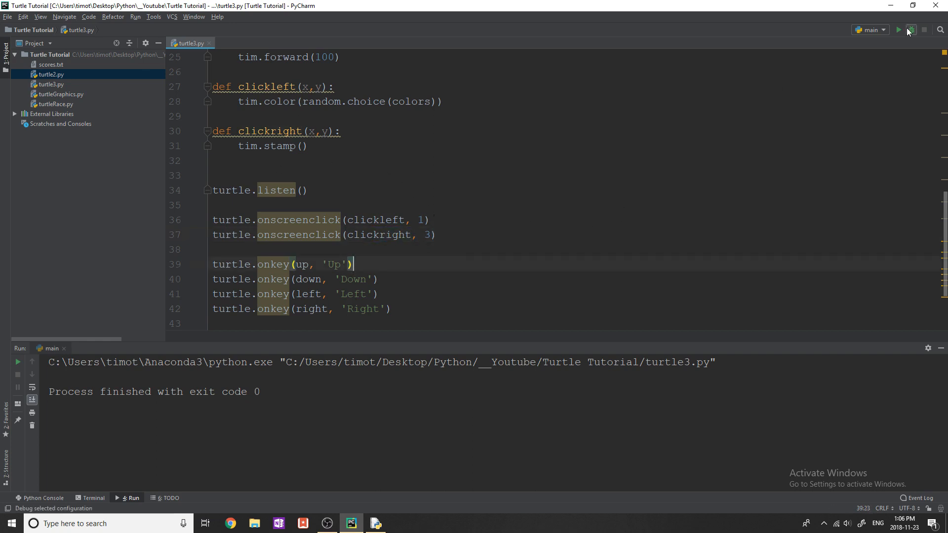
click(899, 30)
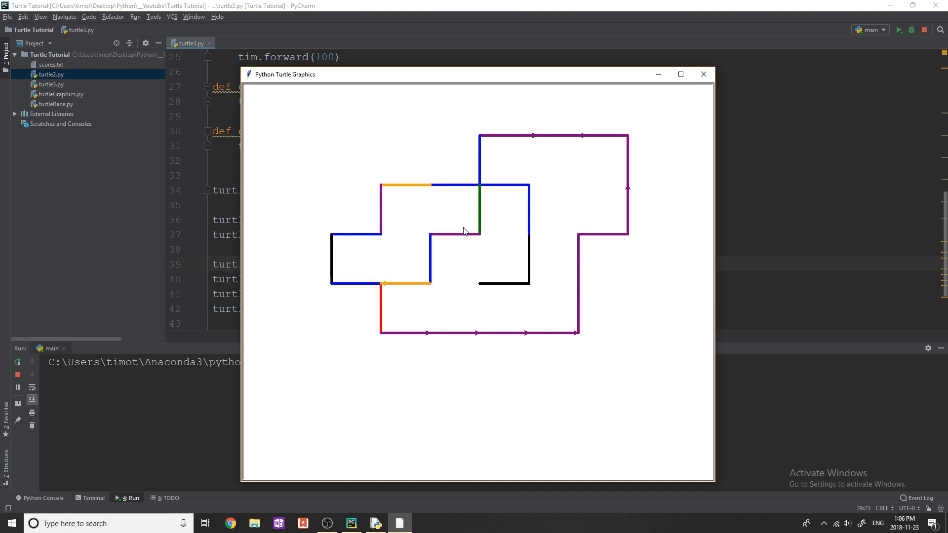
mouse_move(703, 73)
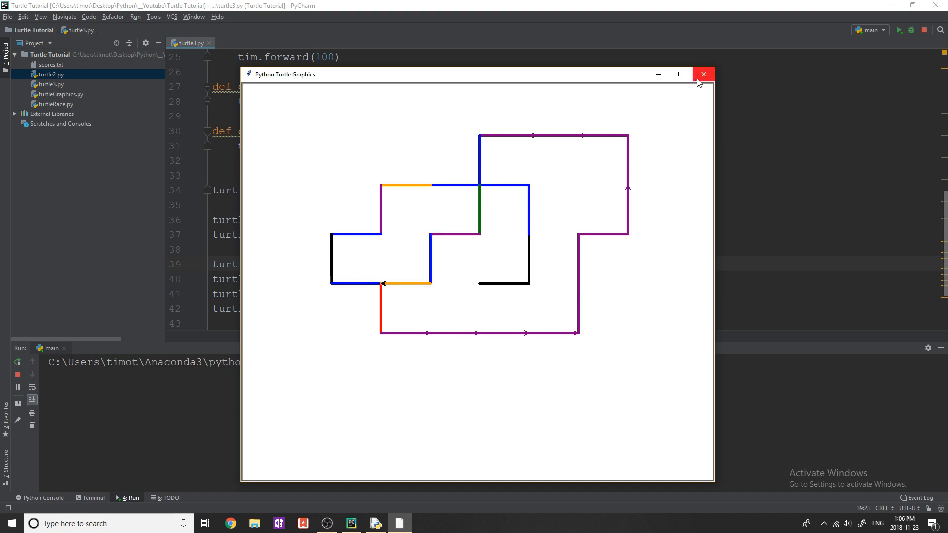
mouse_move(703, 73)
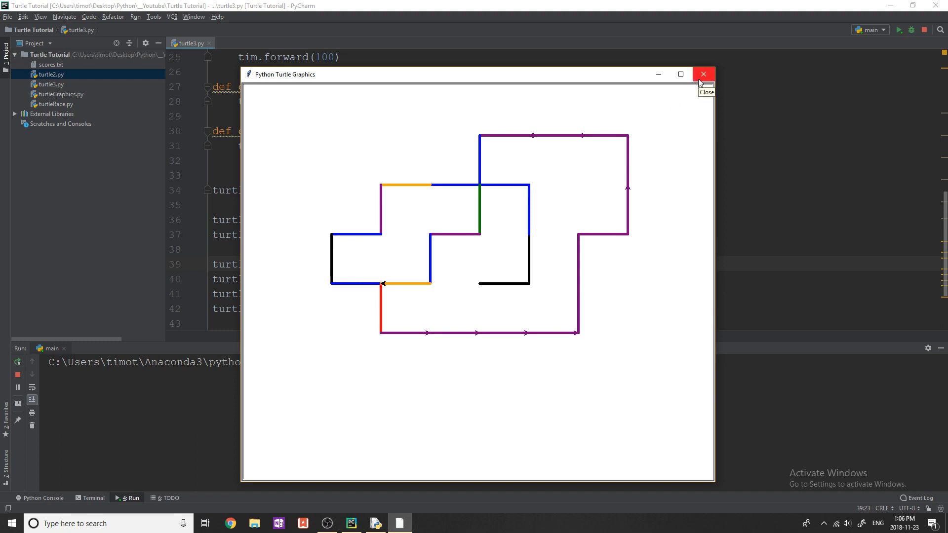
click(703, 73)
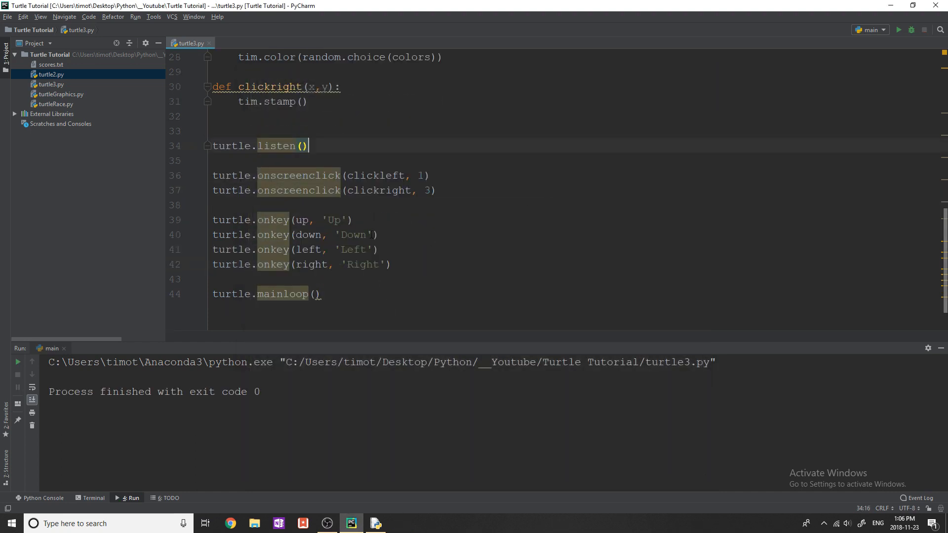
text(a)
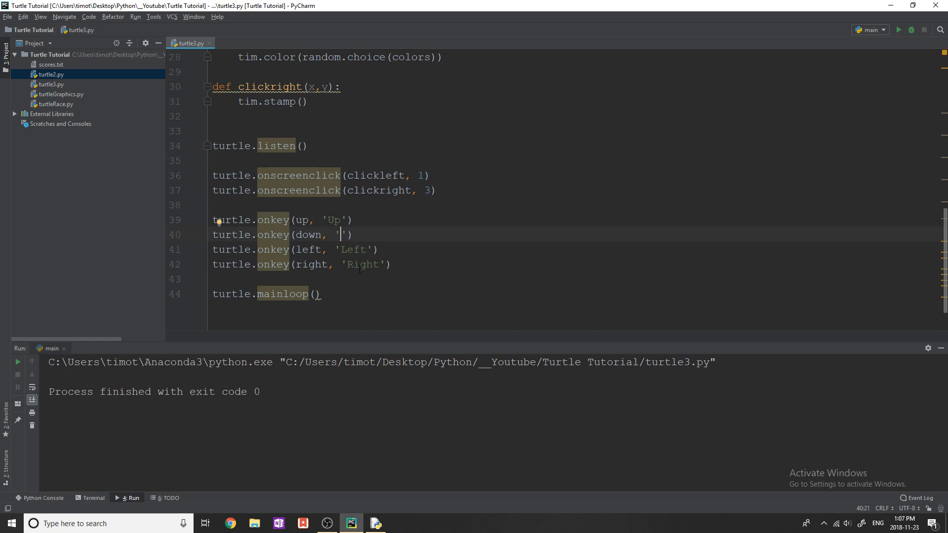
text(Down)
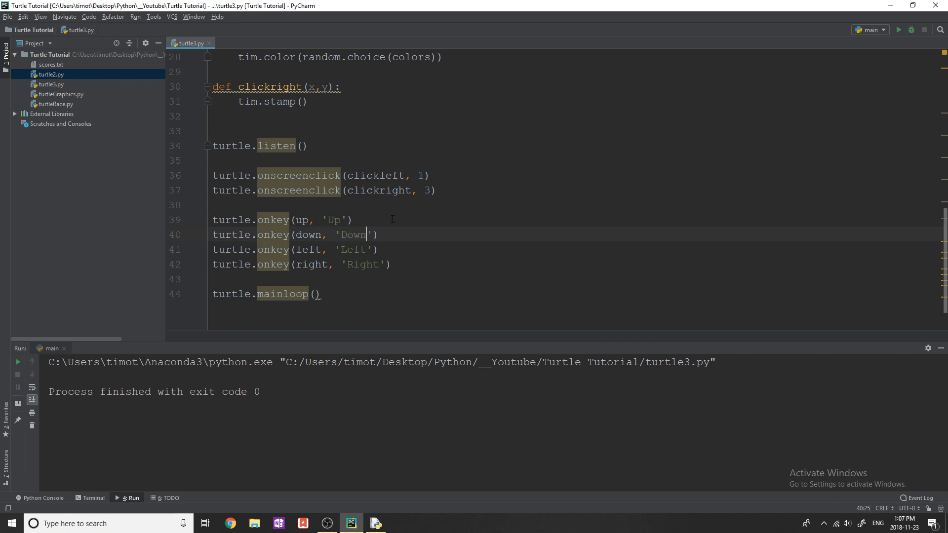
double_click(353, 234)
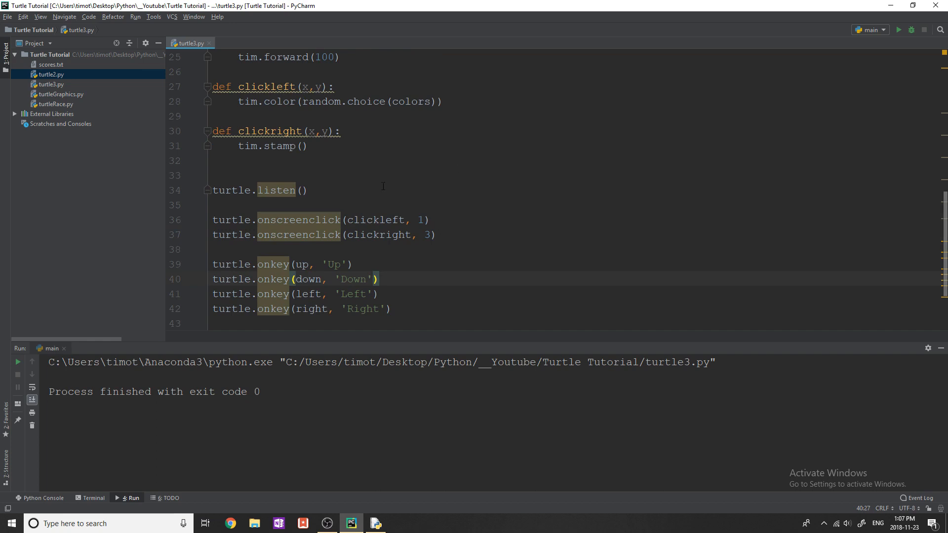
mouse_move(490, 199)
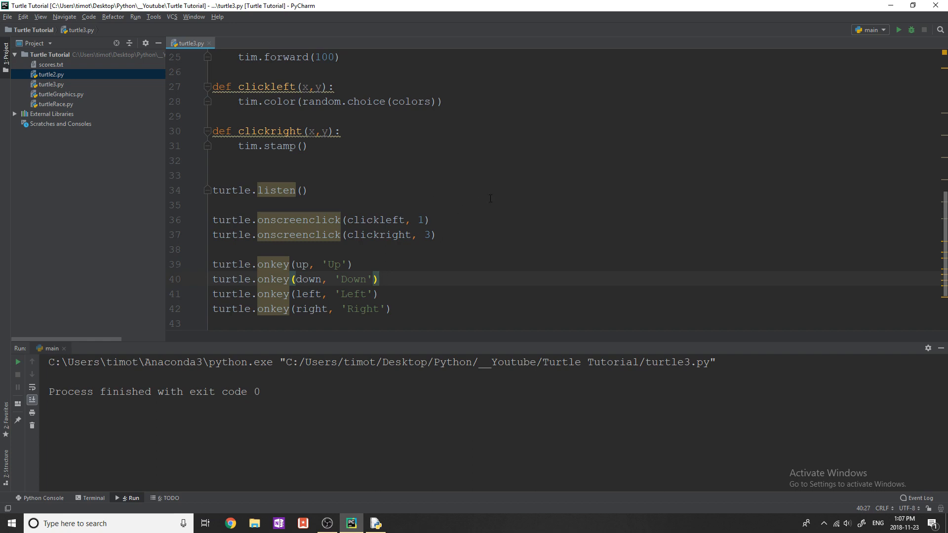
mouse_move(501, 198)
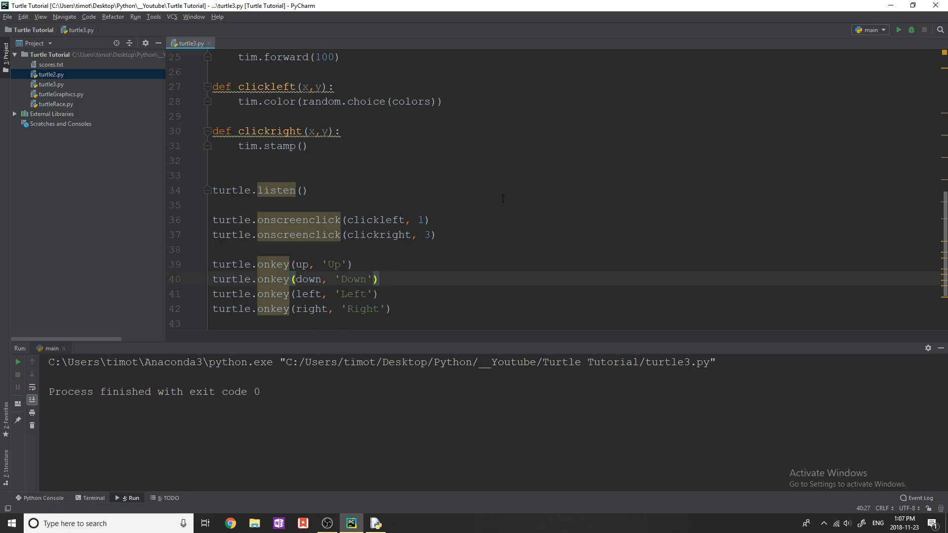